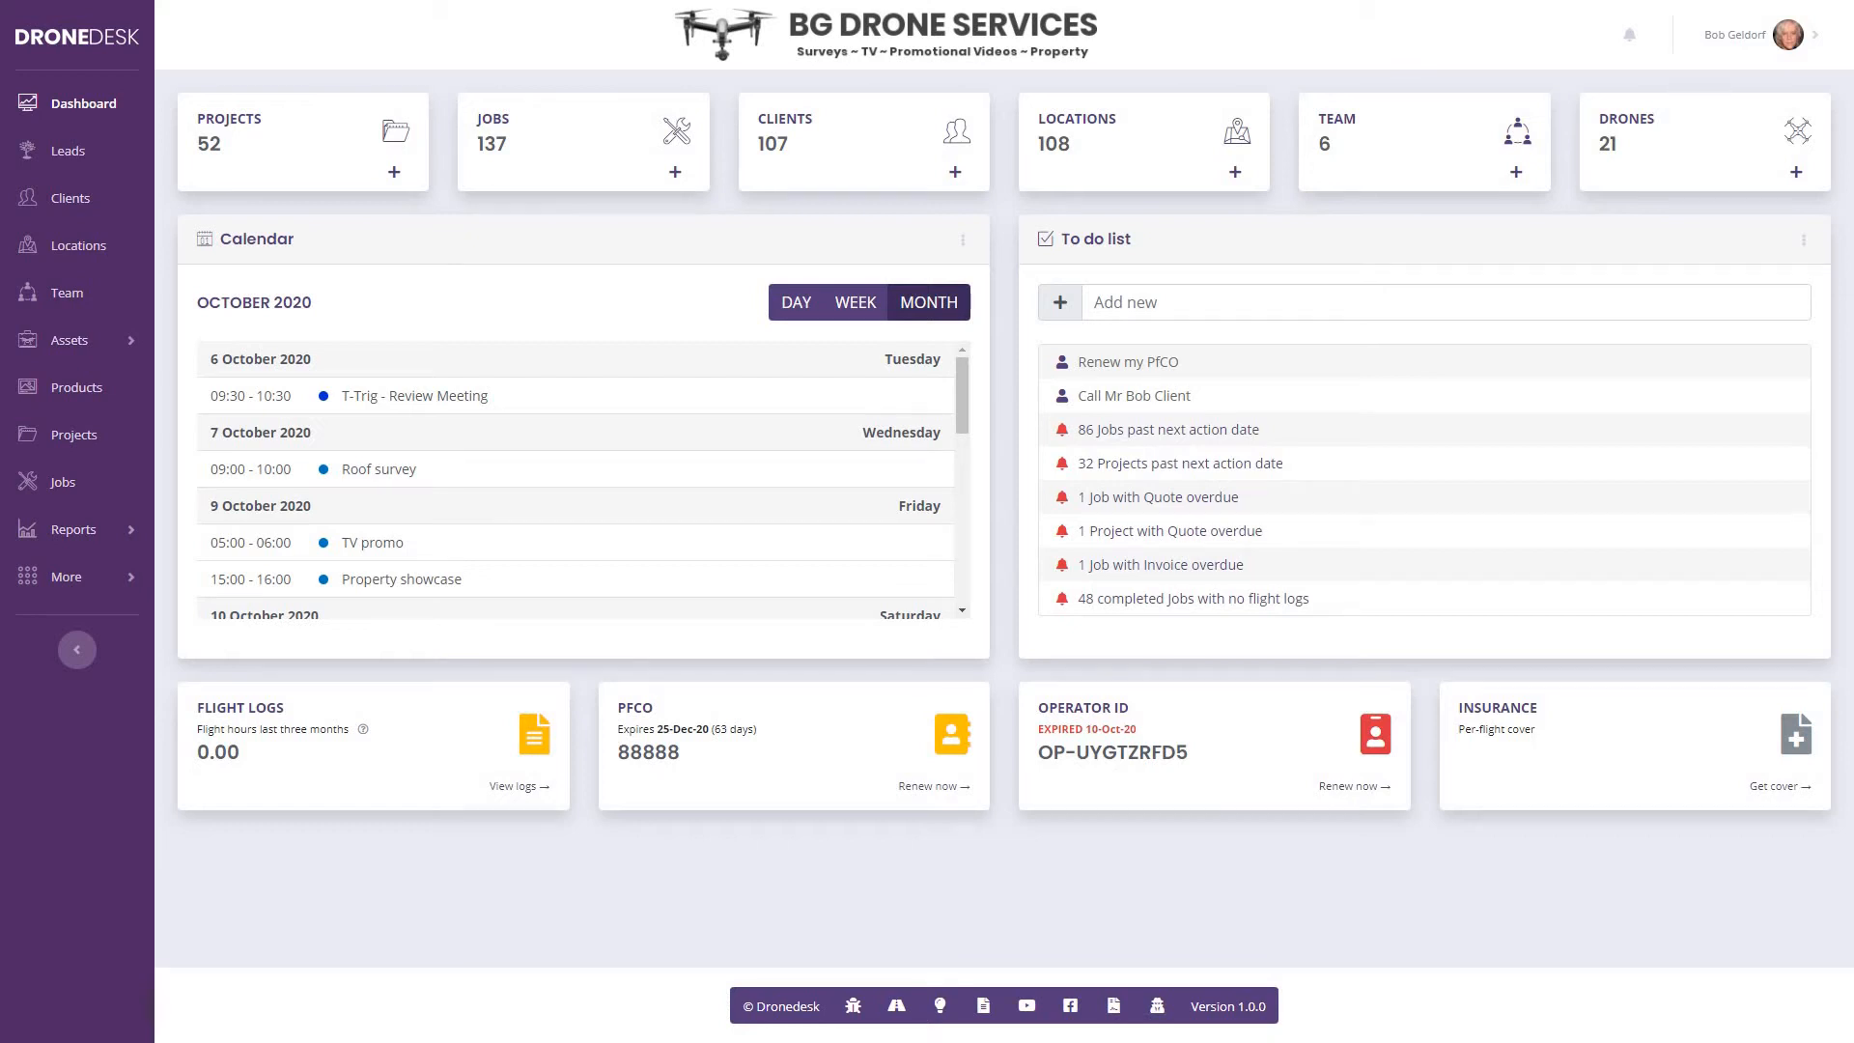
Step: From Jobs, choose Manage Job for the Acacia Avenue roof survey
click(64, 480)
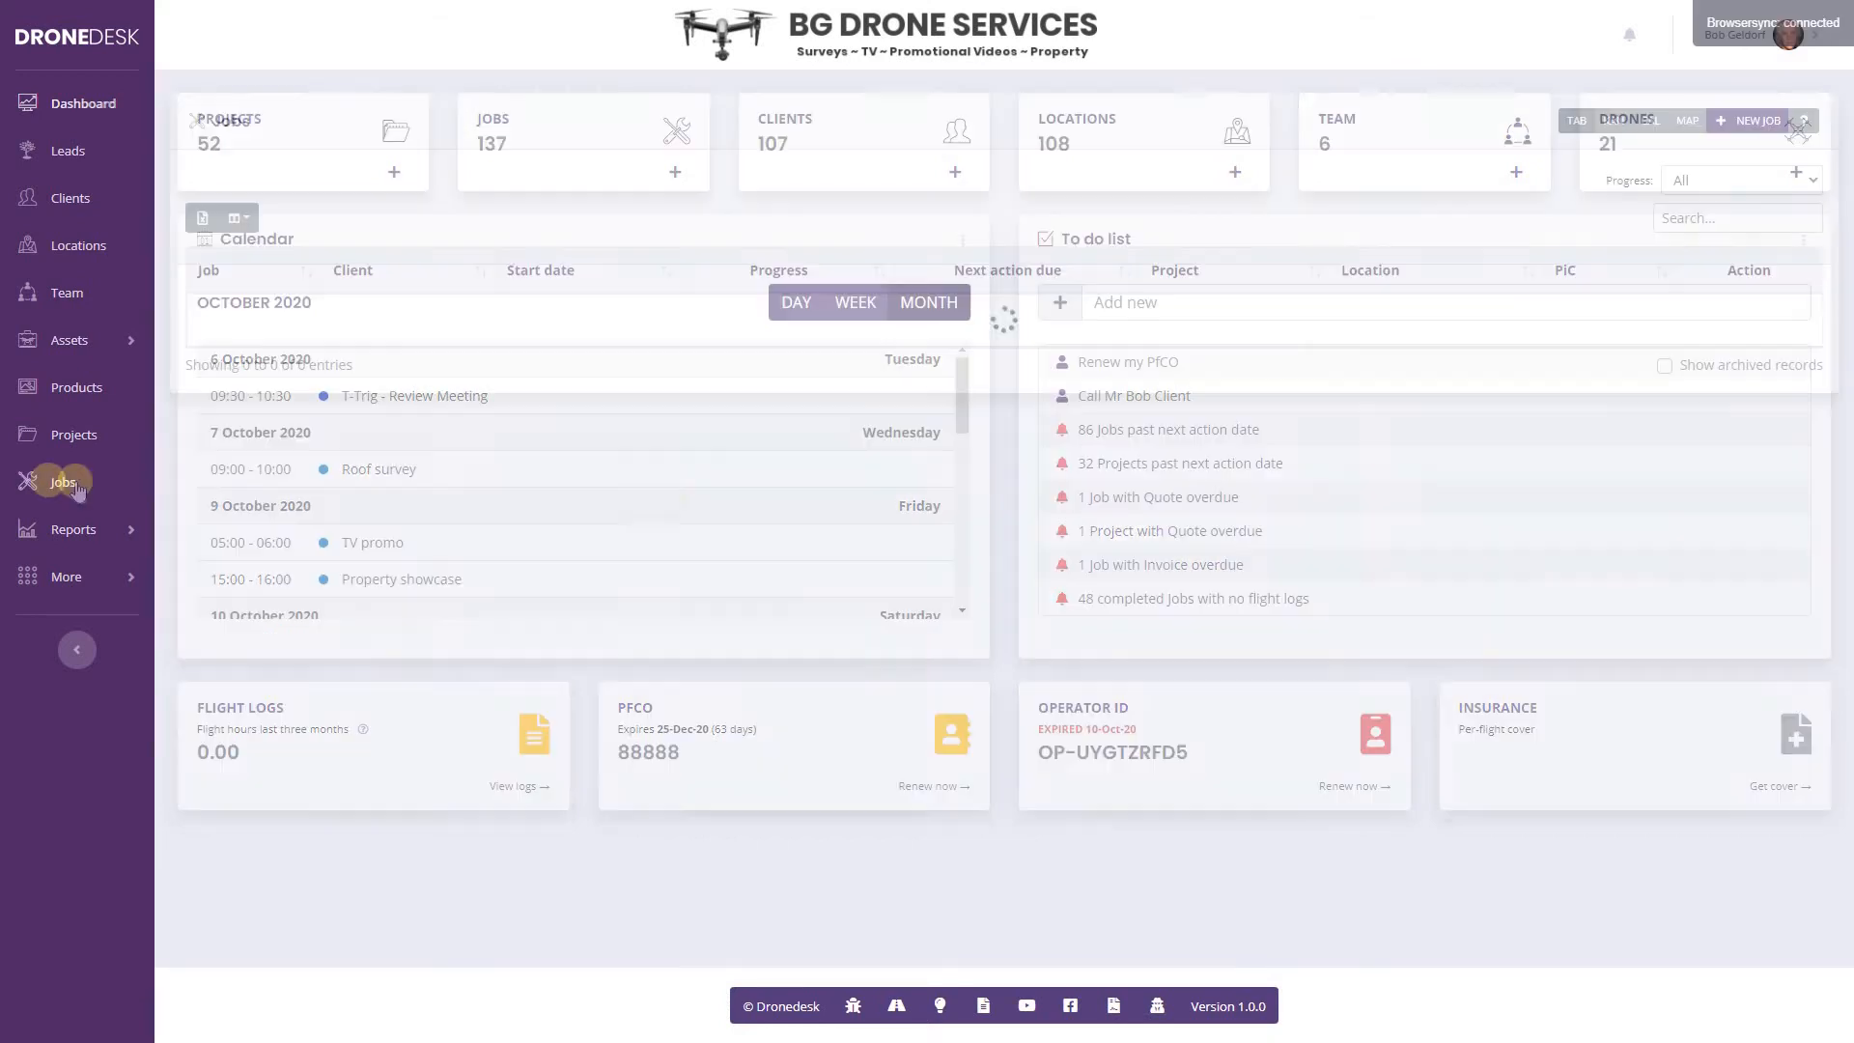
click(63, 481)
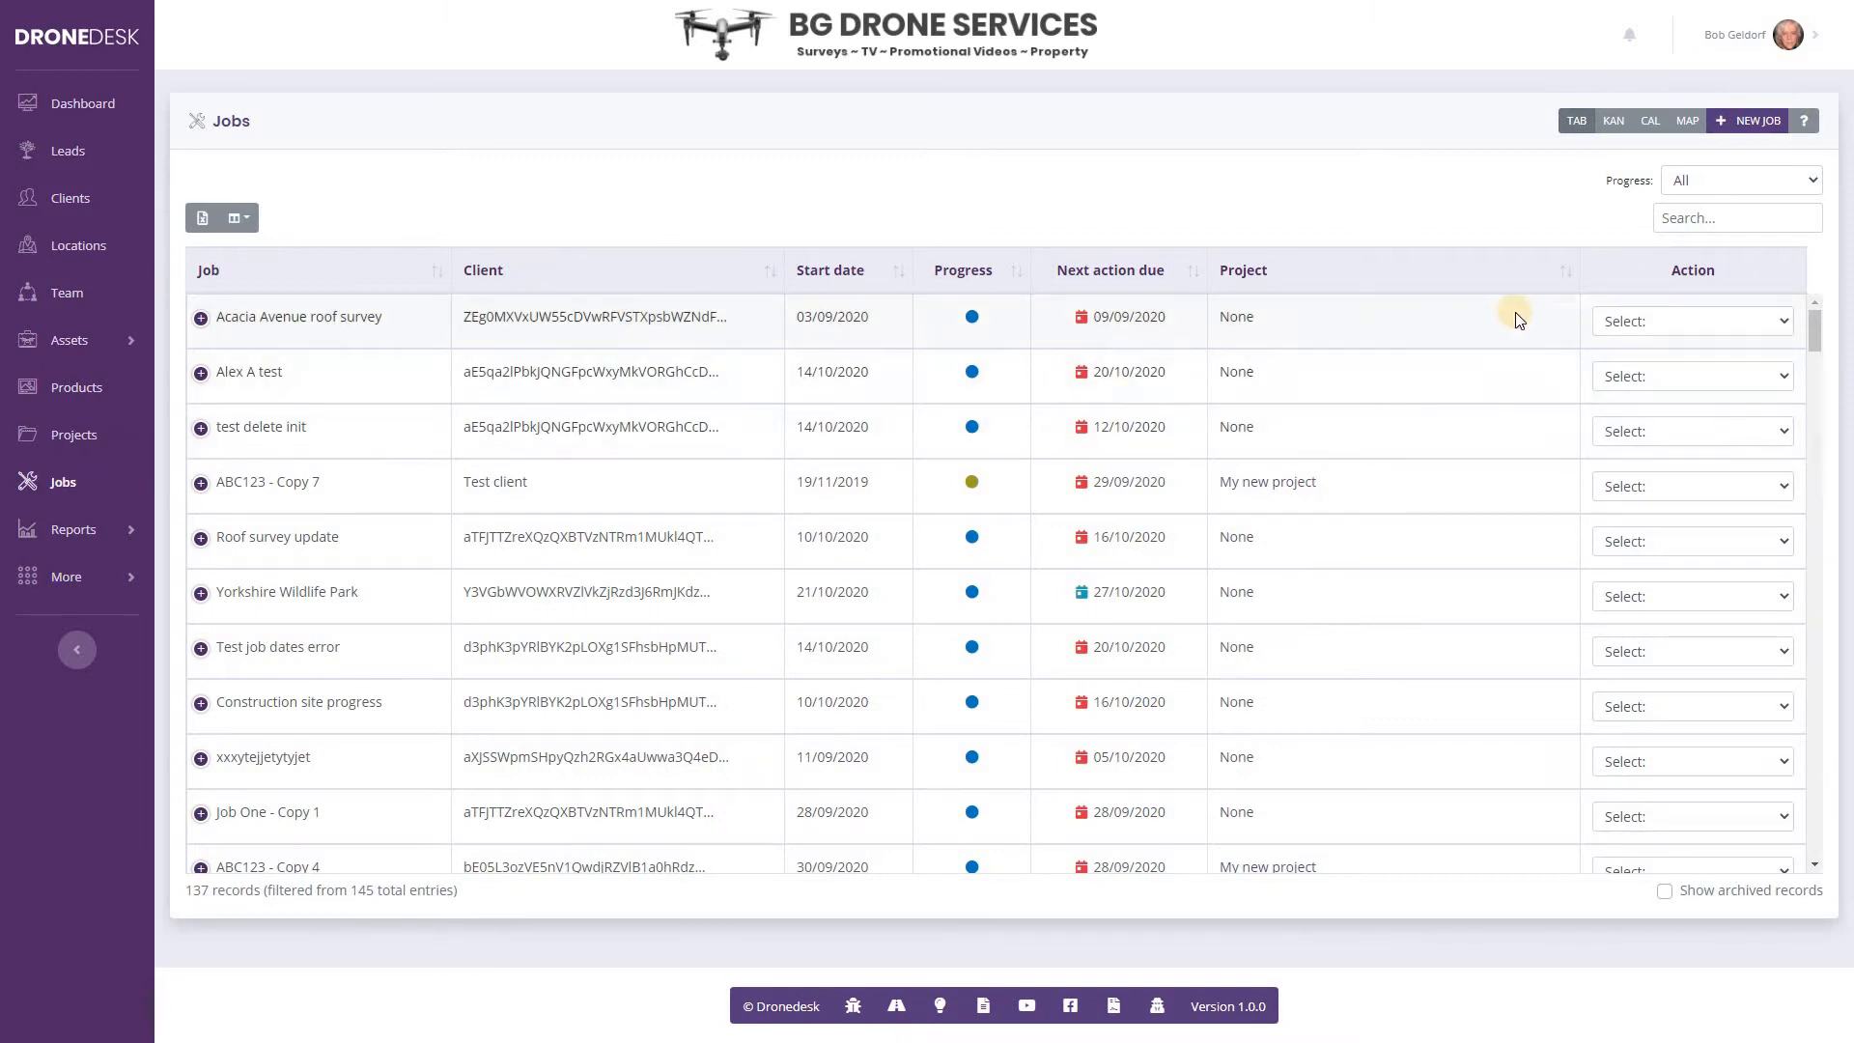
click(1691, 320)
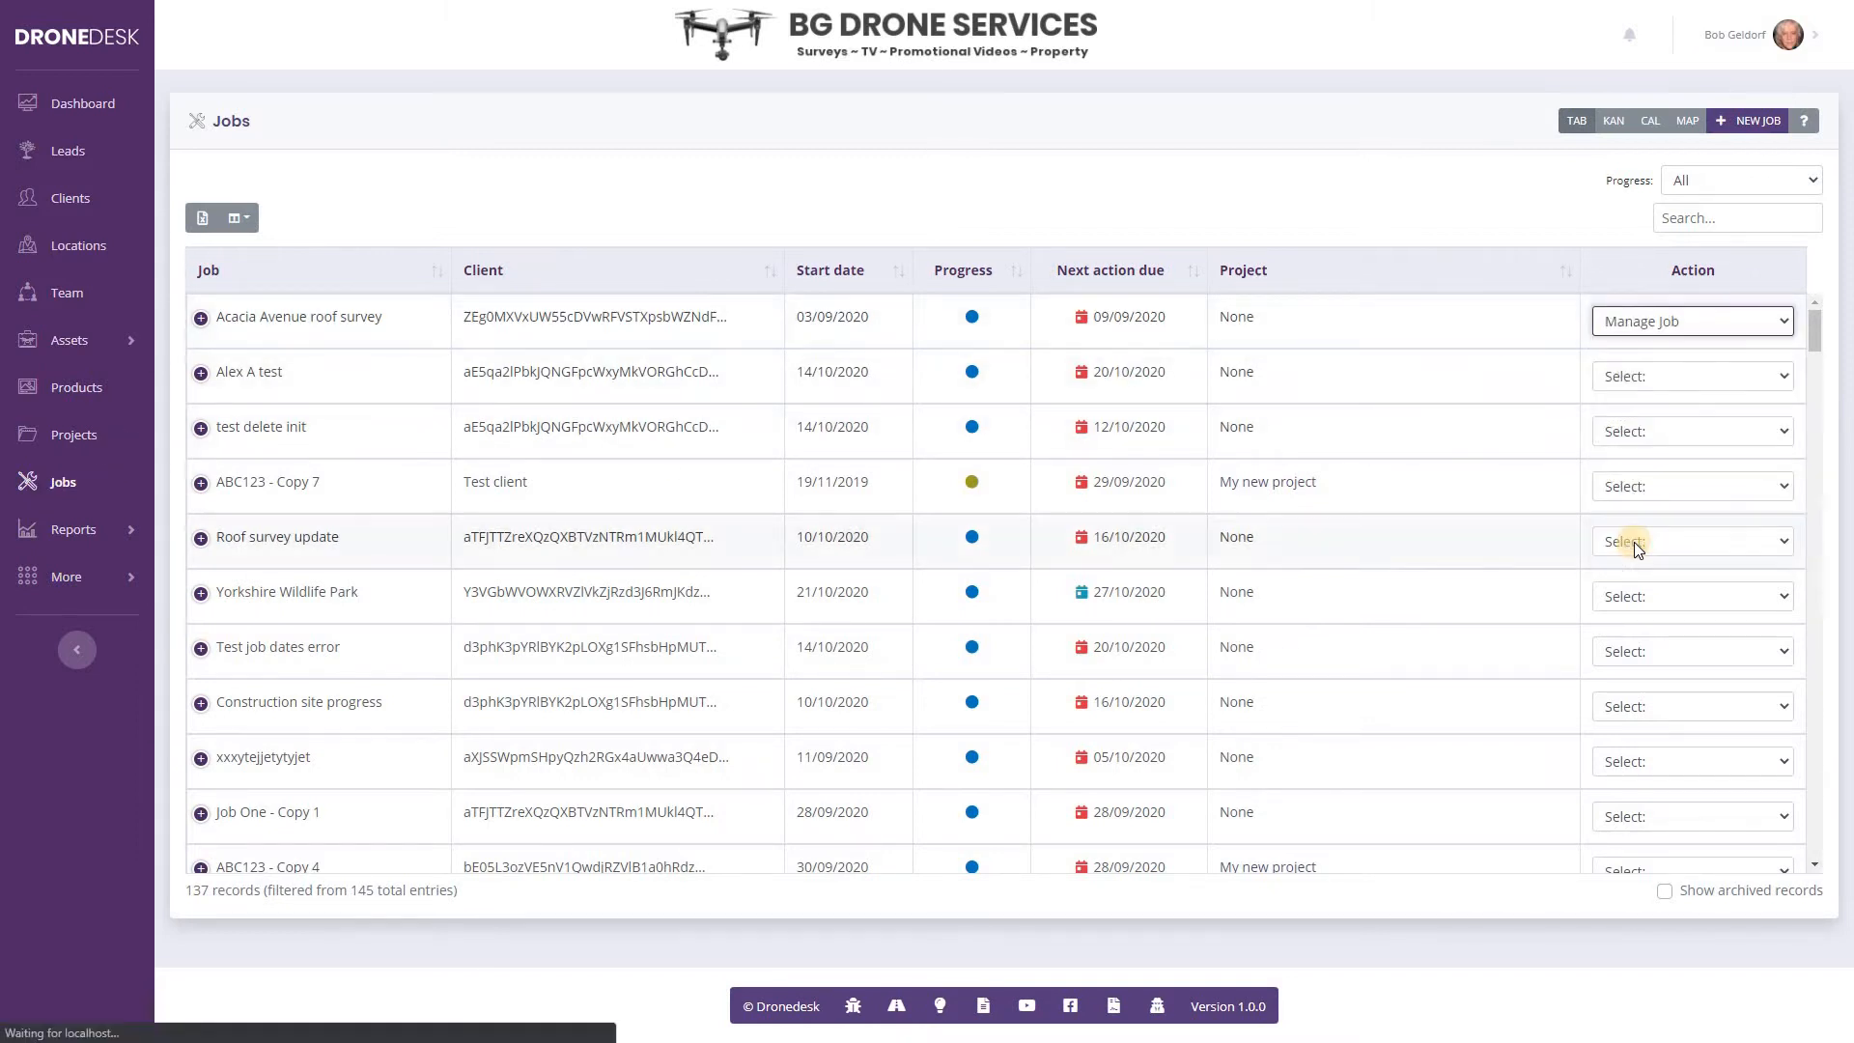
click(1689, 320)
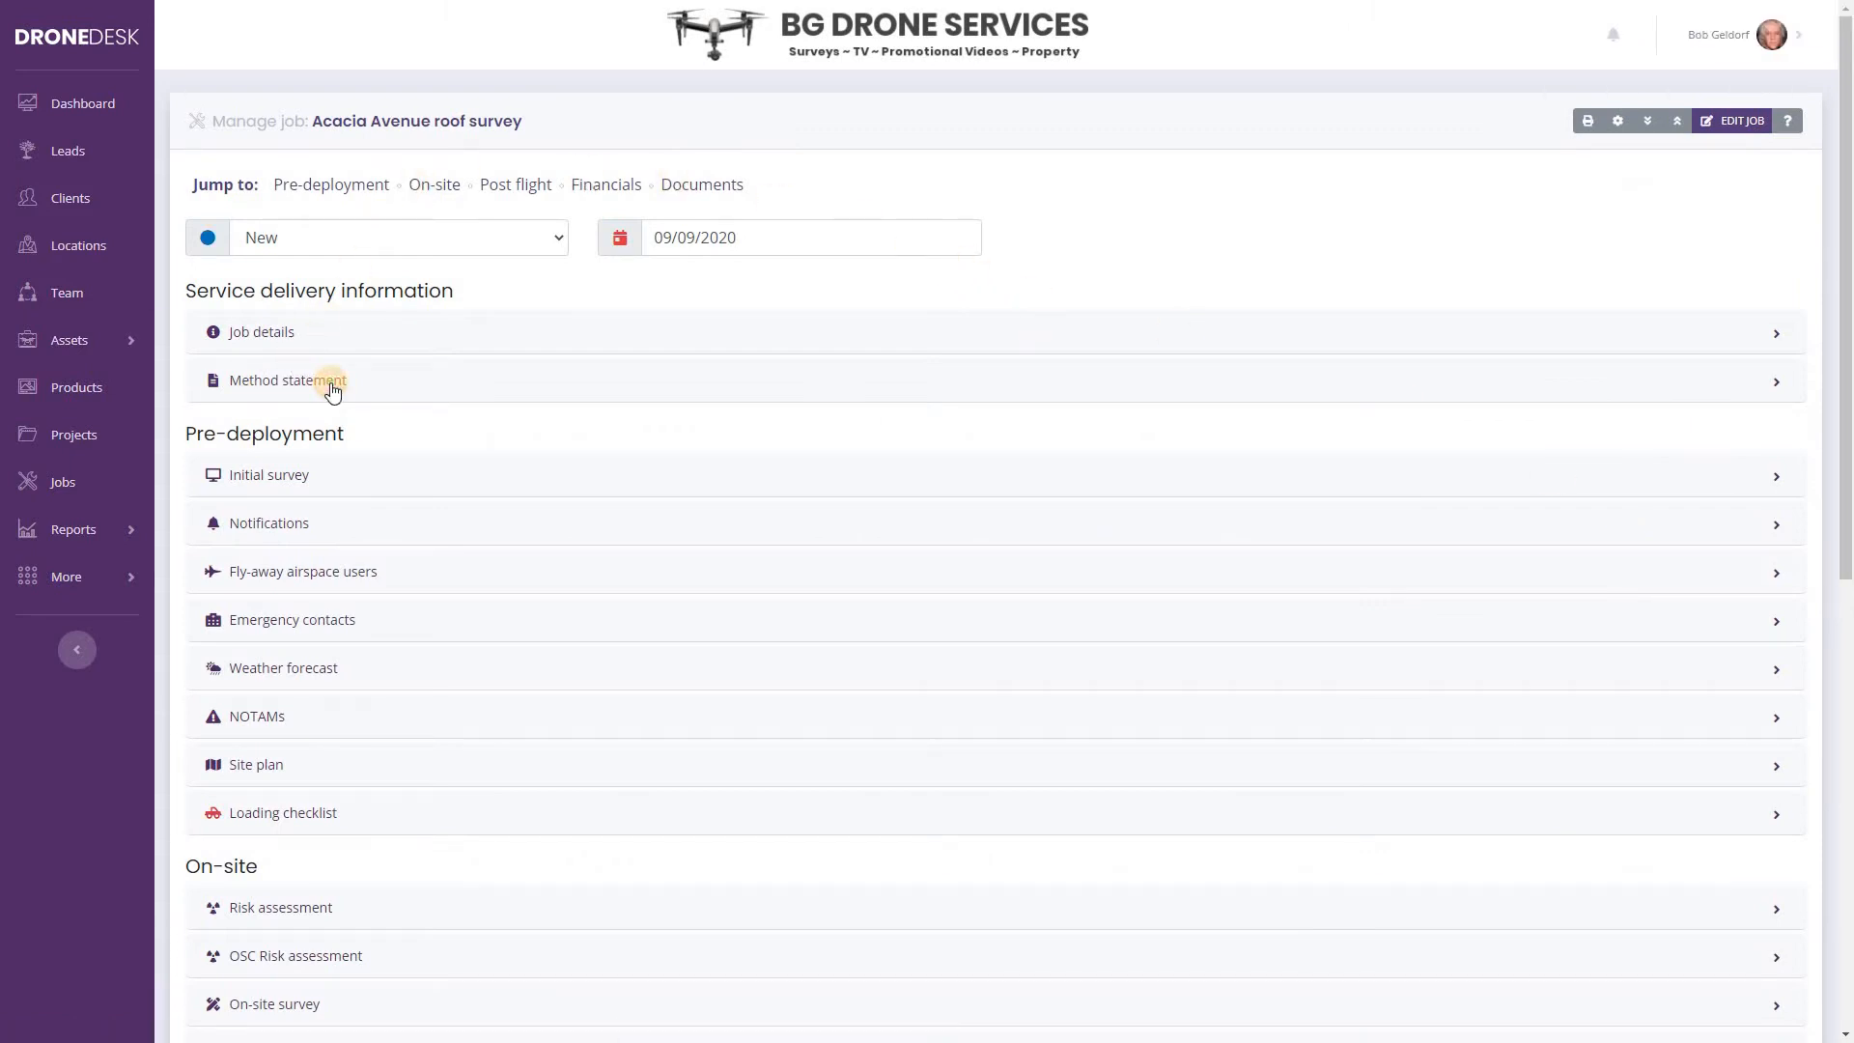
Step: Expand the Acacia Avenue job's Method statement section to reveal its empty editor
click(283, 380)
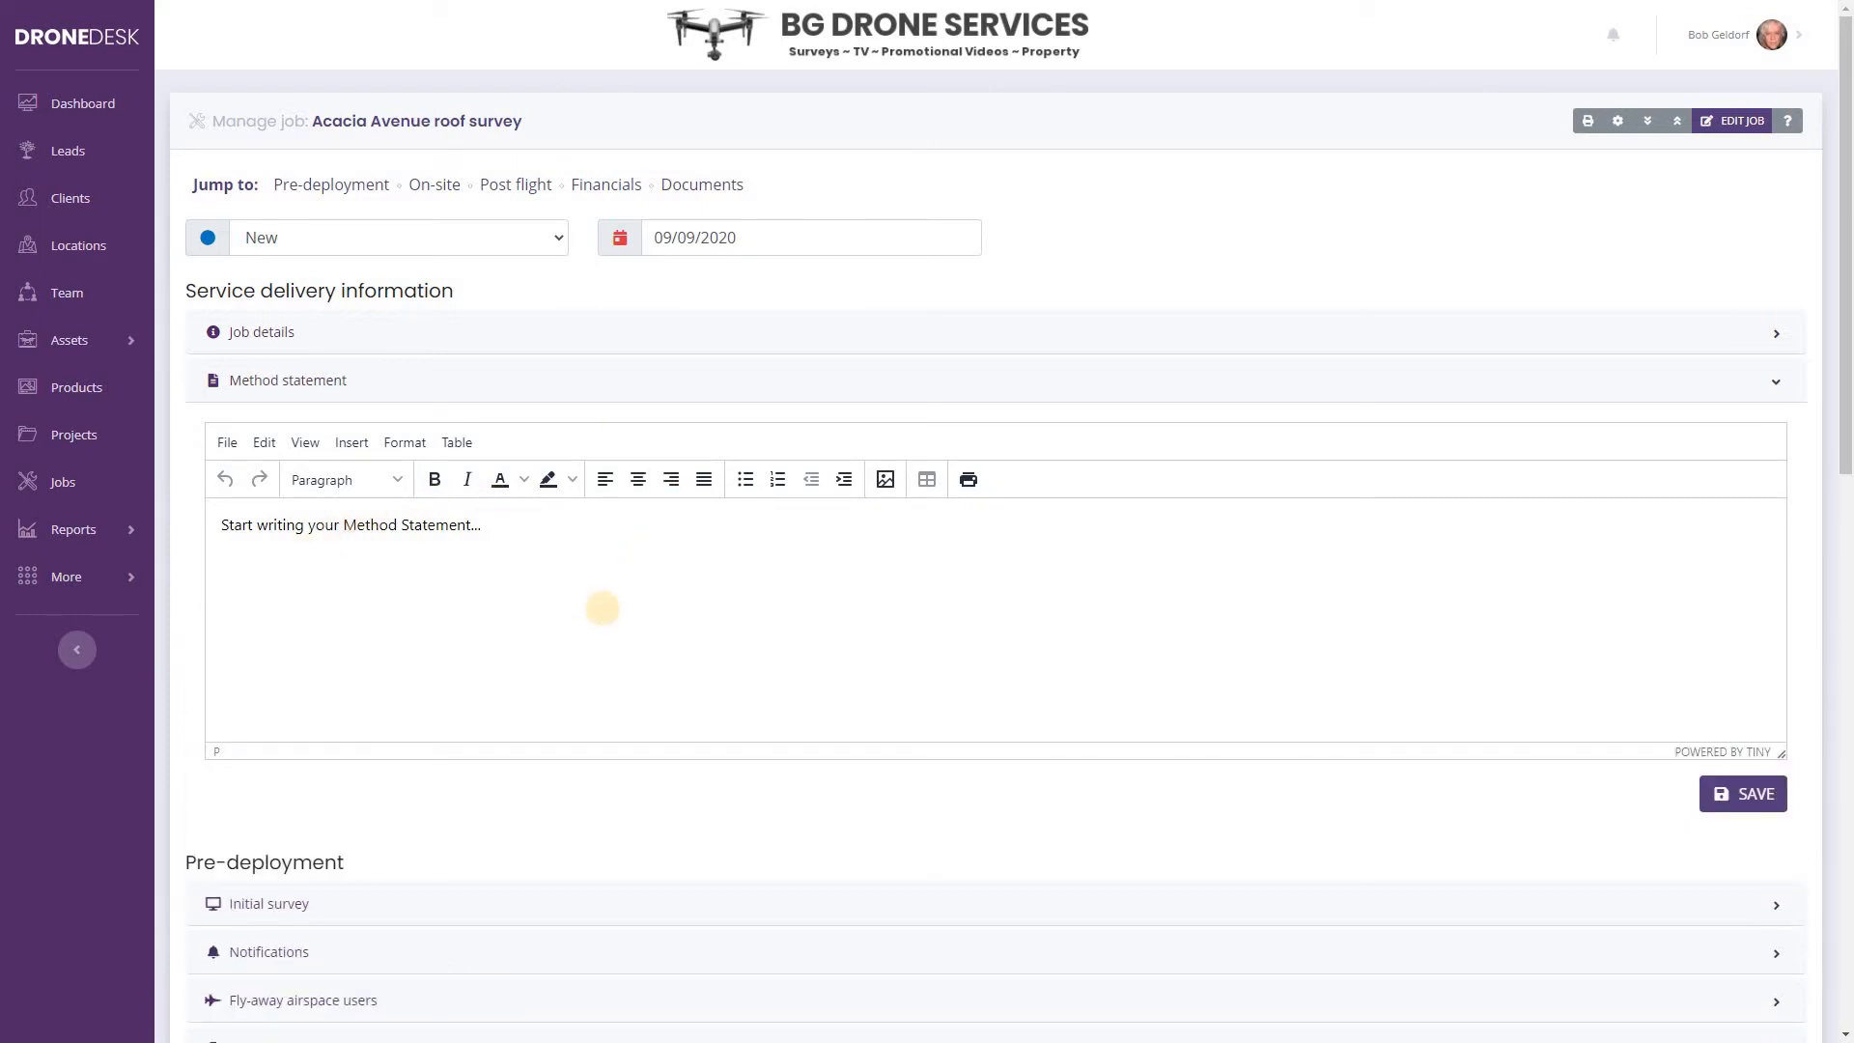
mouse_move(596, 615)
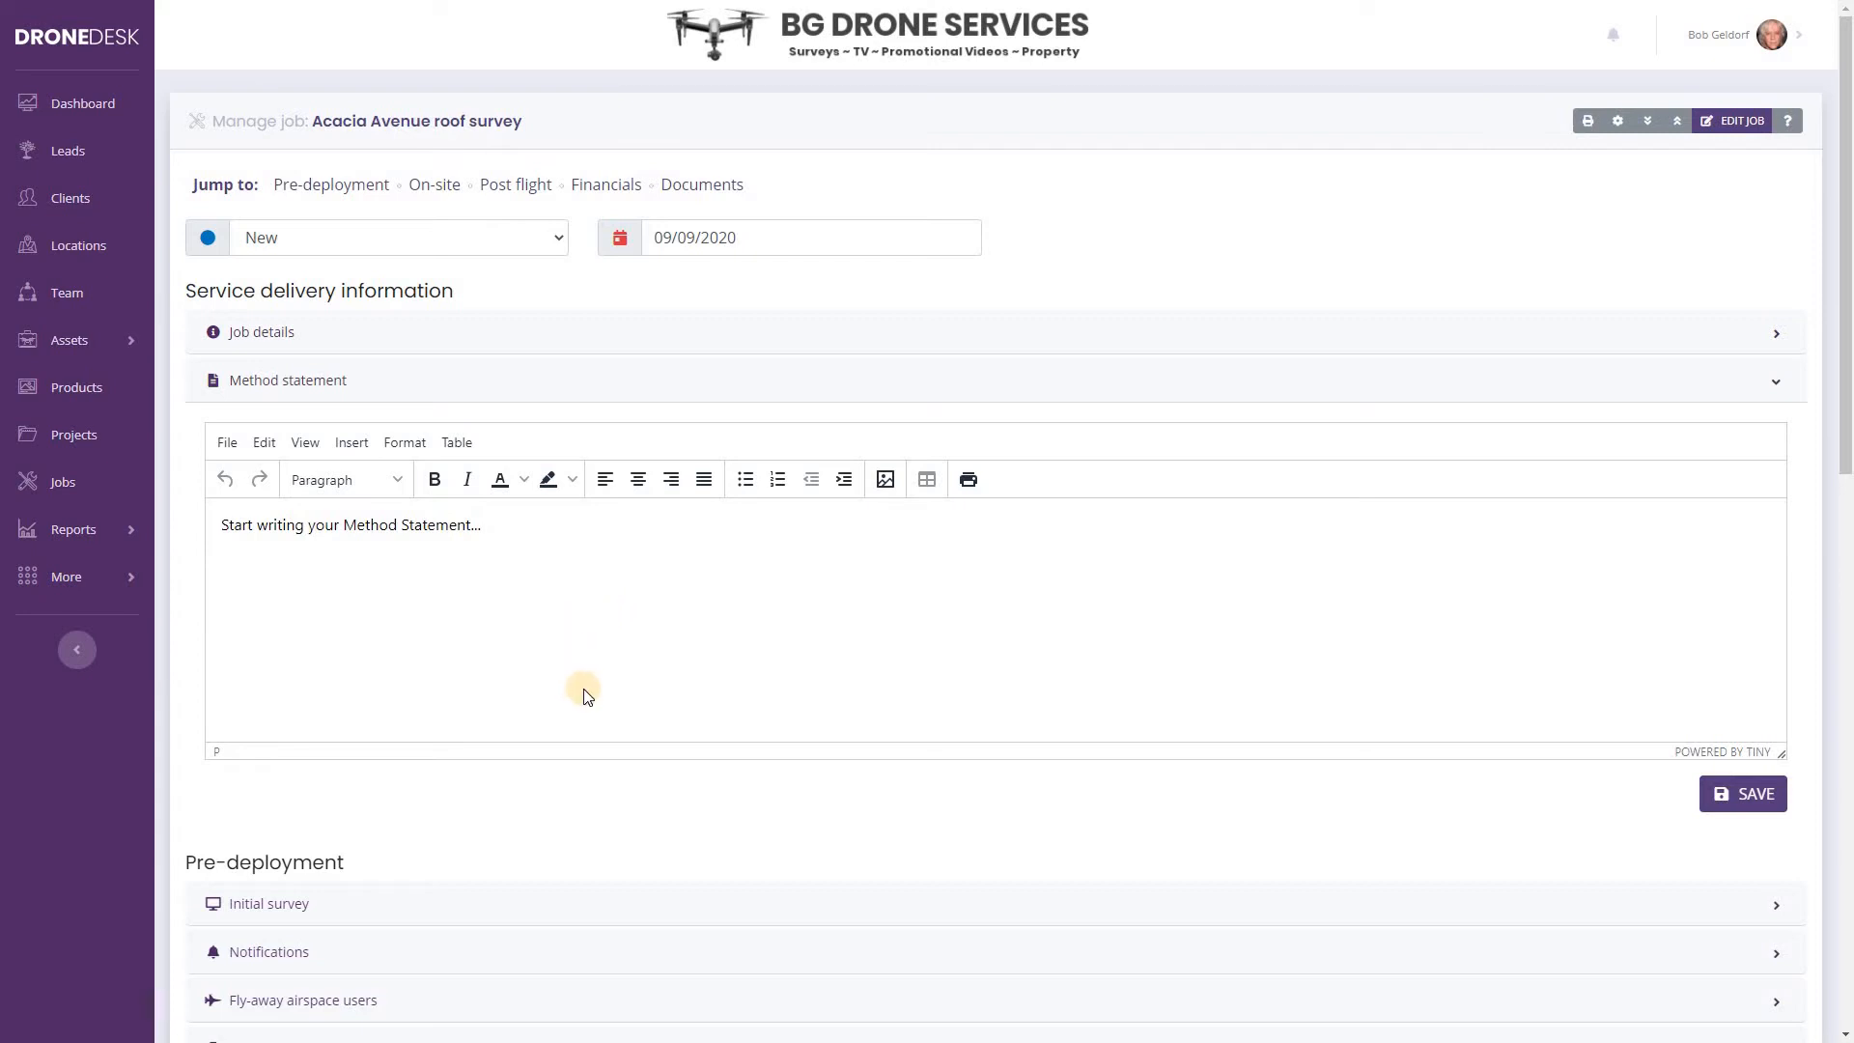
mouse_move(1463, 255)
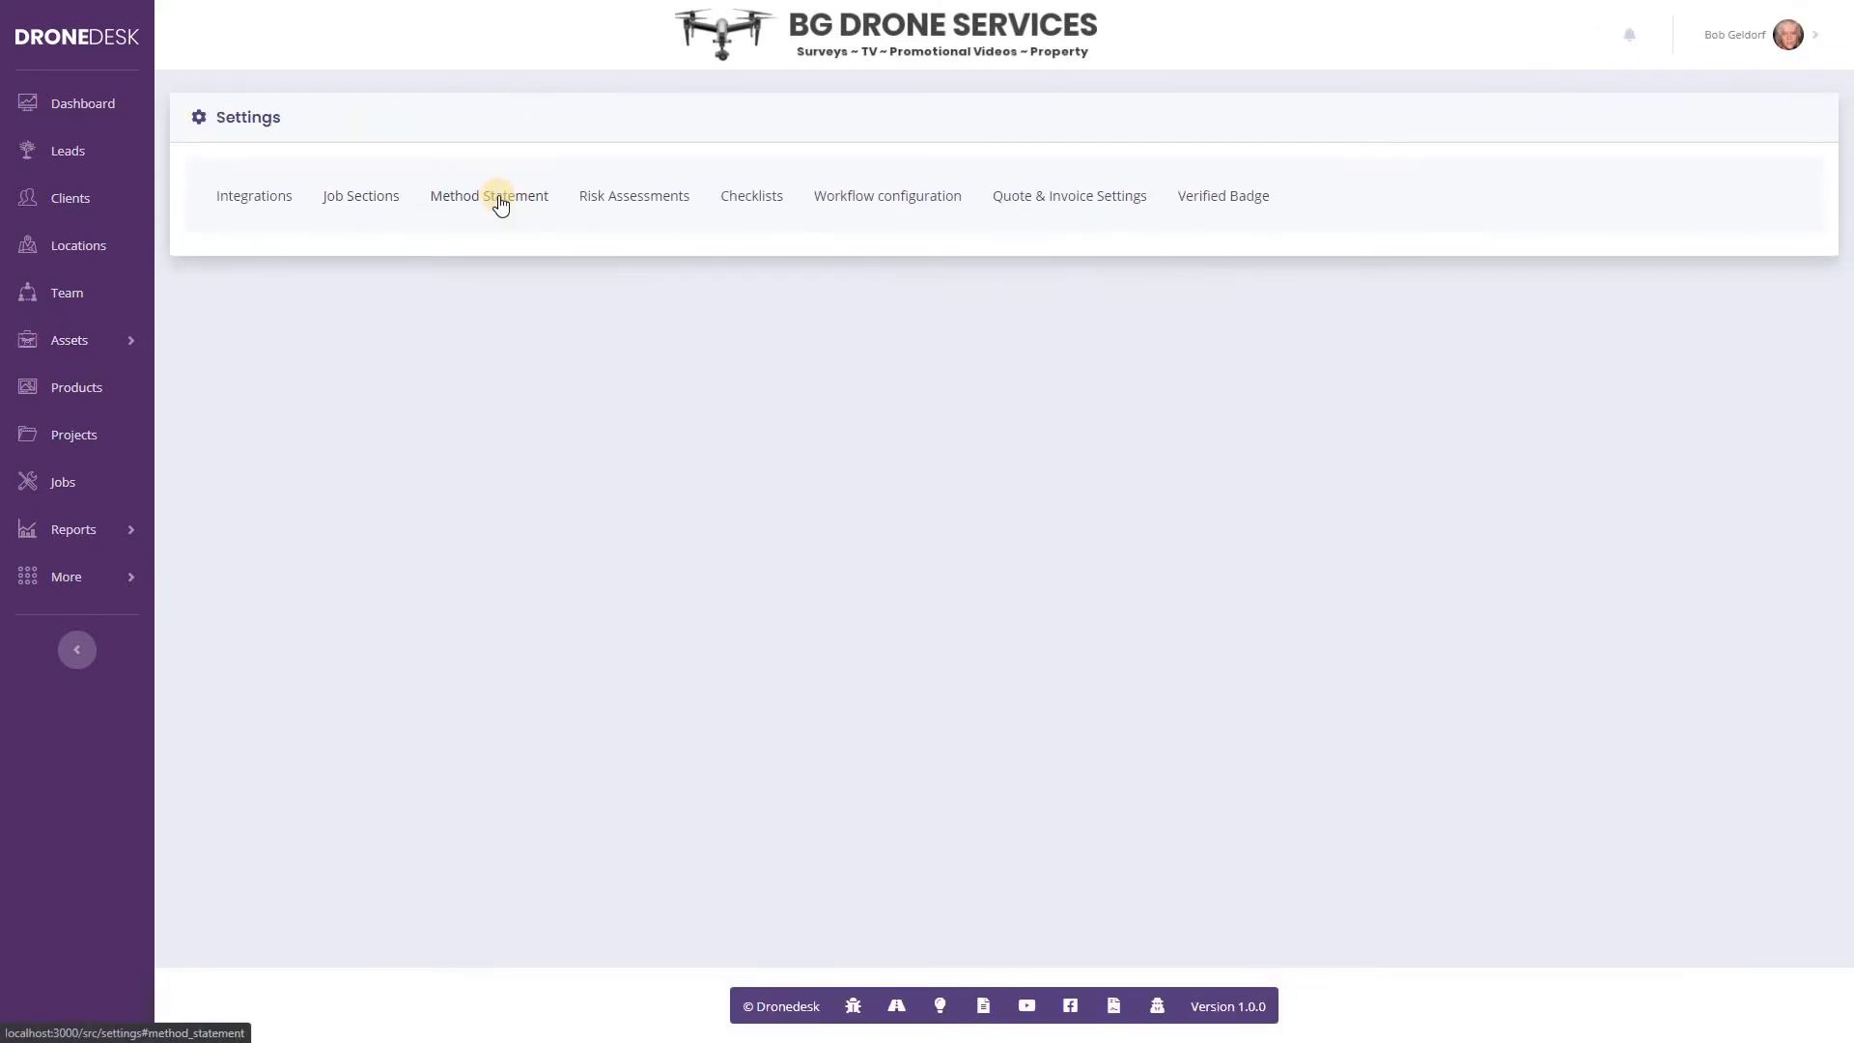
Step: In the Method Statement settings, add a 'Method Statement' Heading 1 with a new line below
click(489, 195)
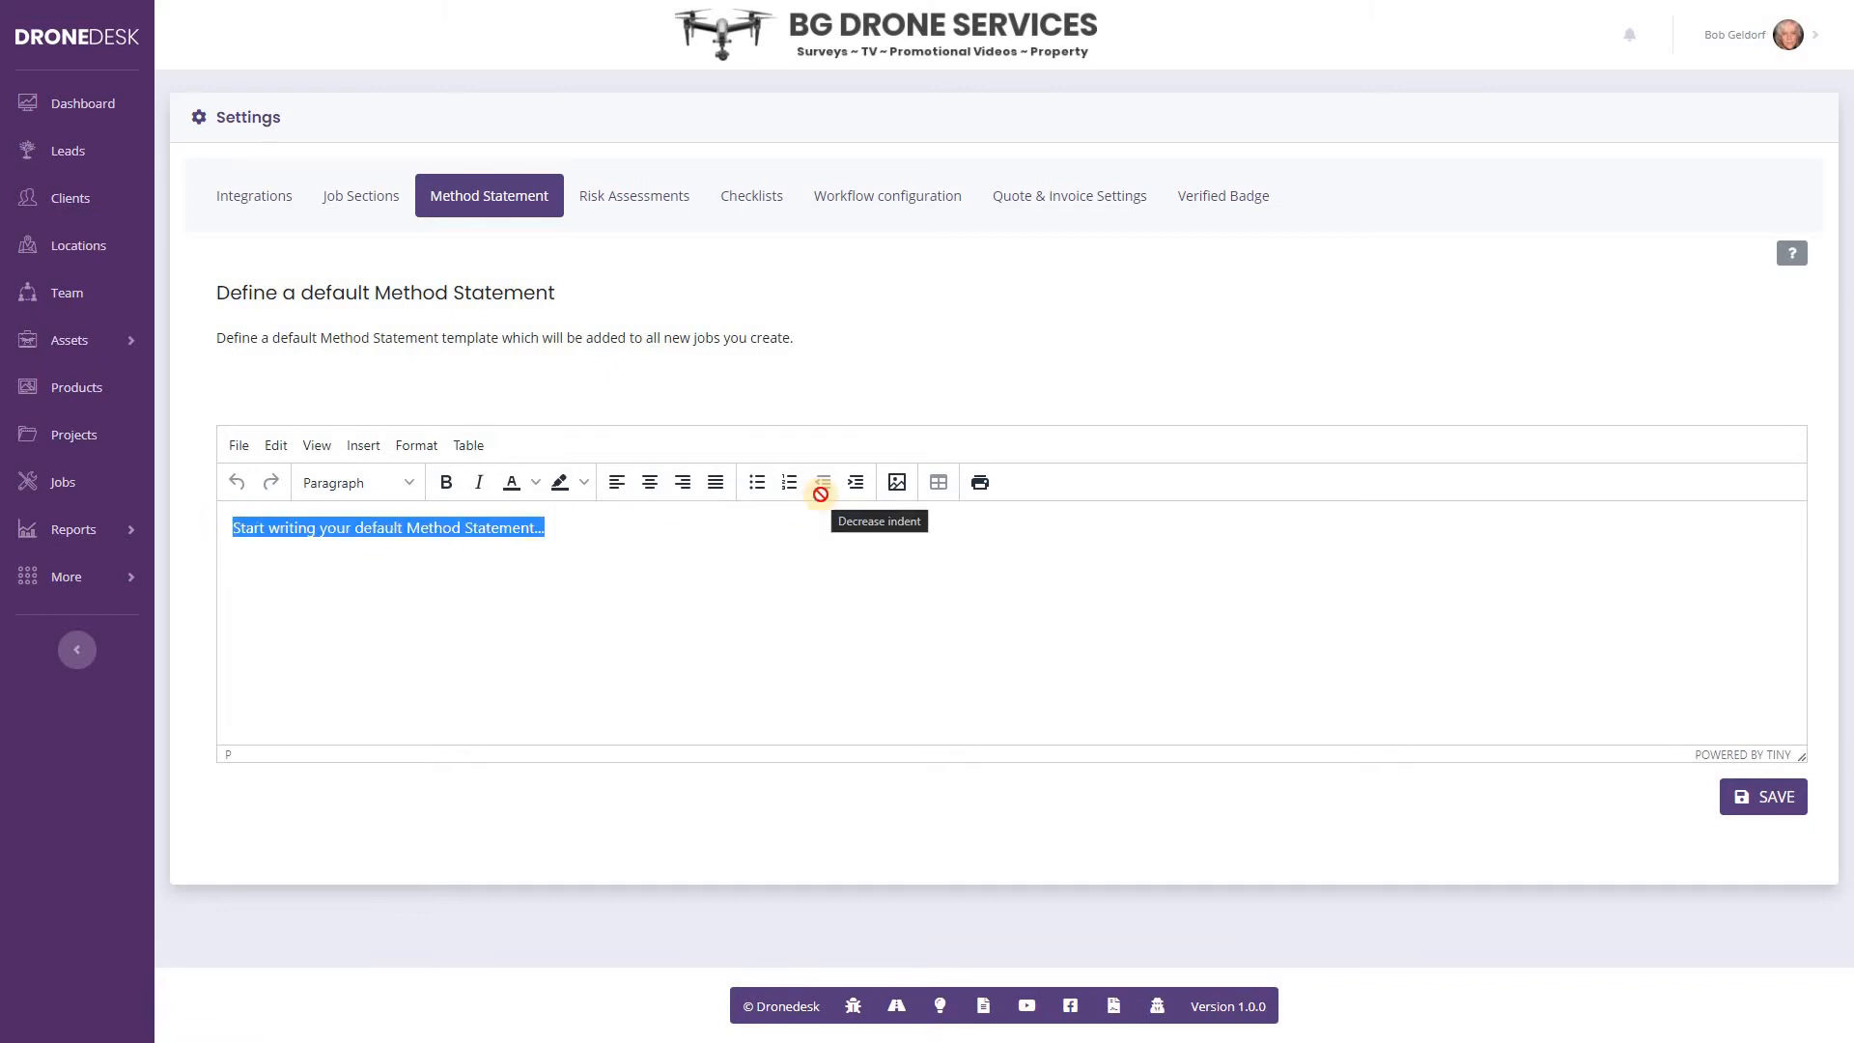
text(Methio)
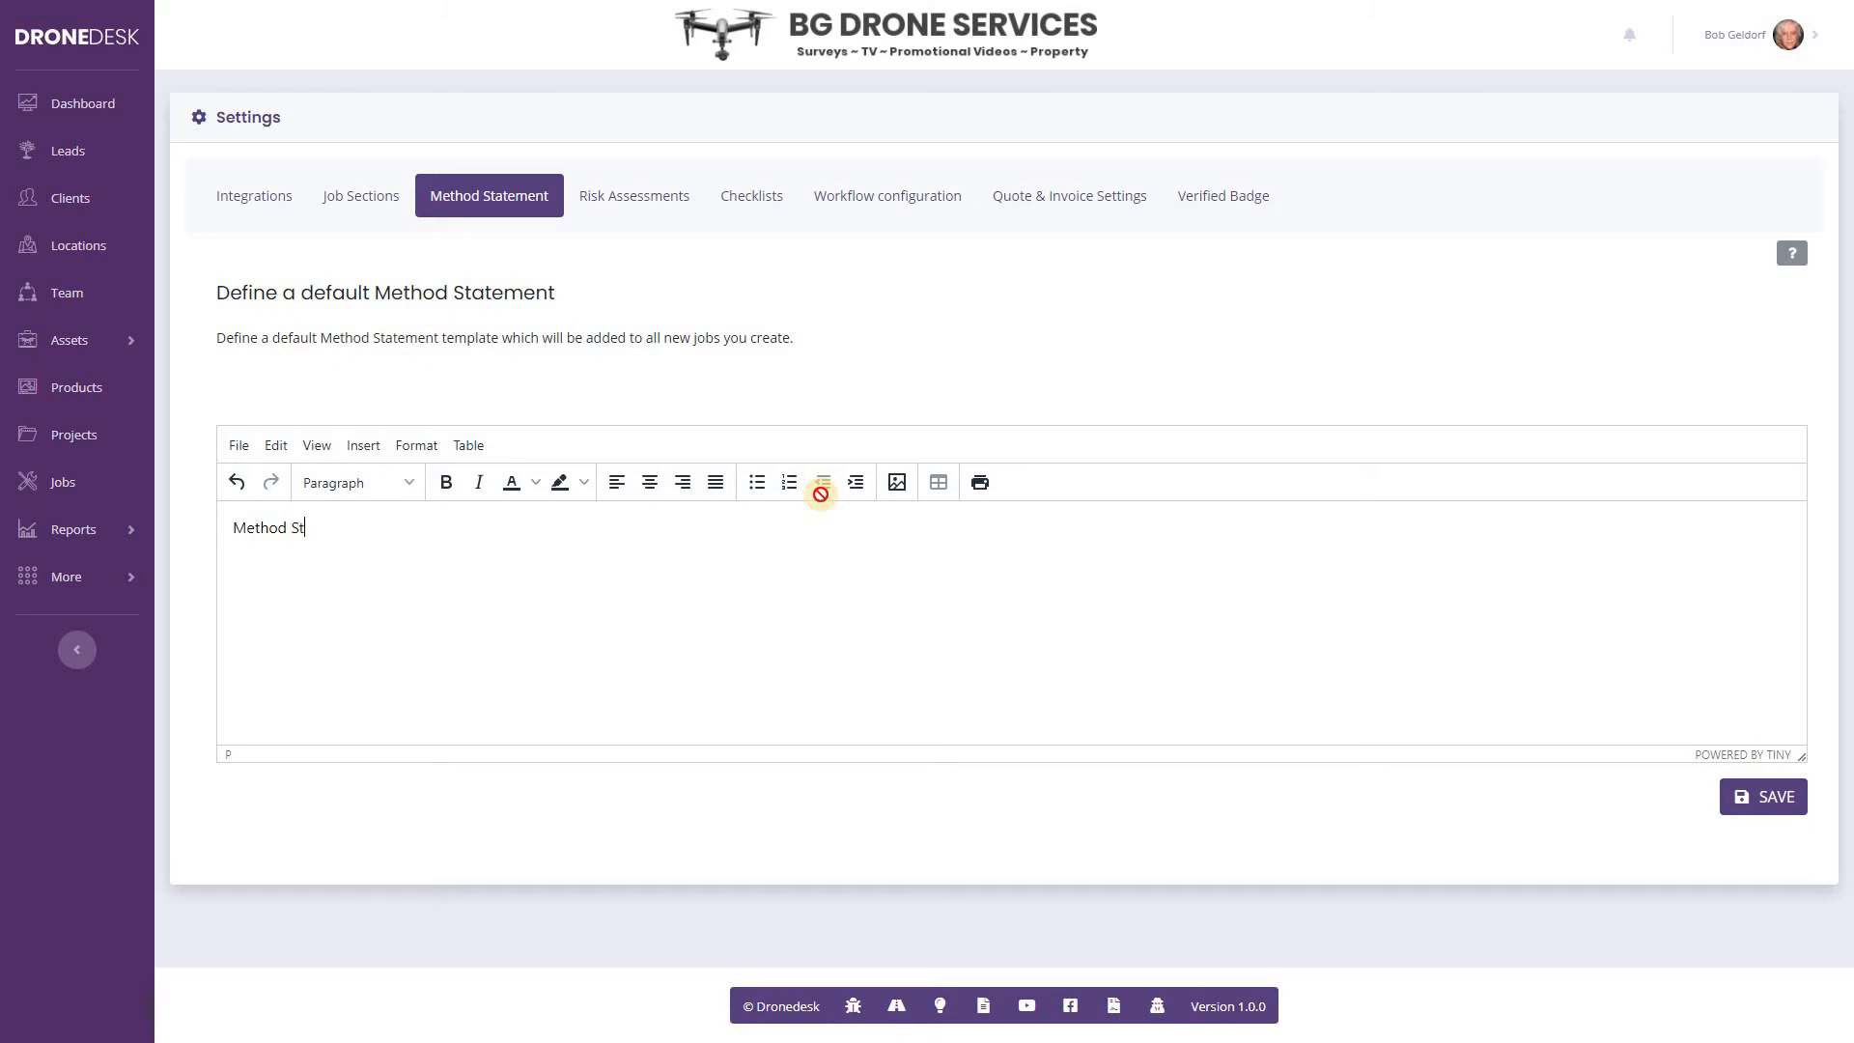
text(atement)
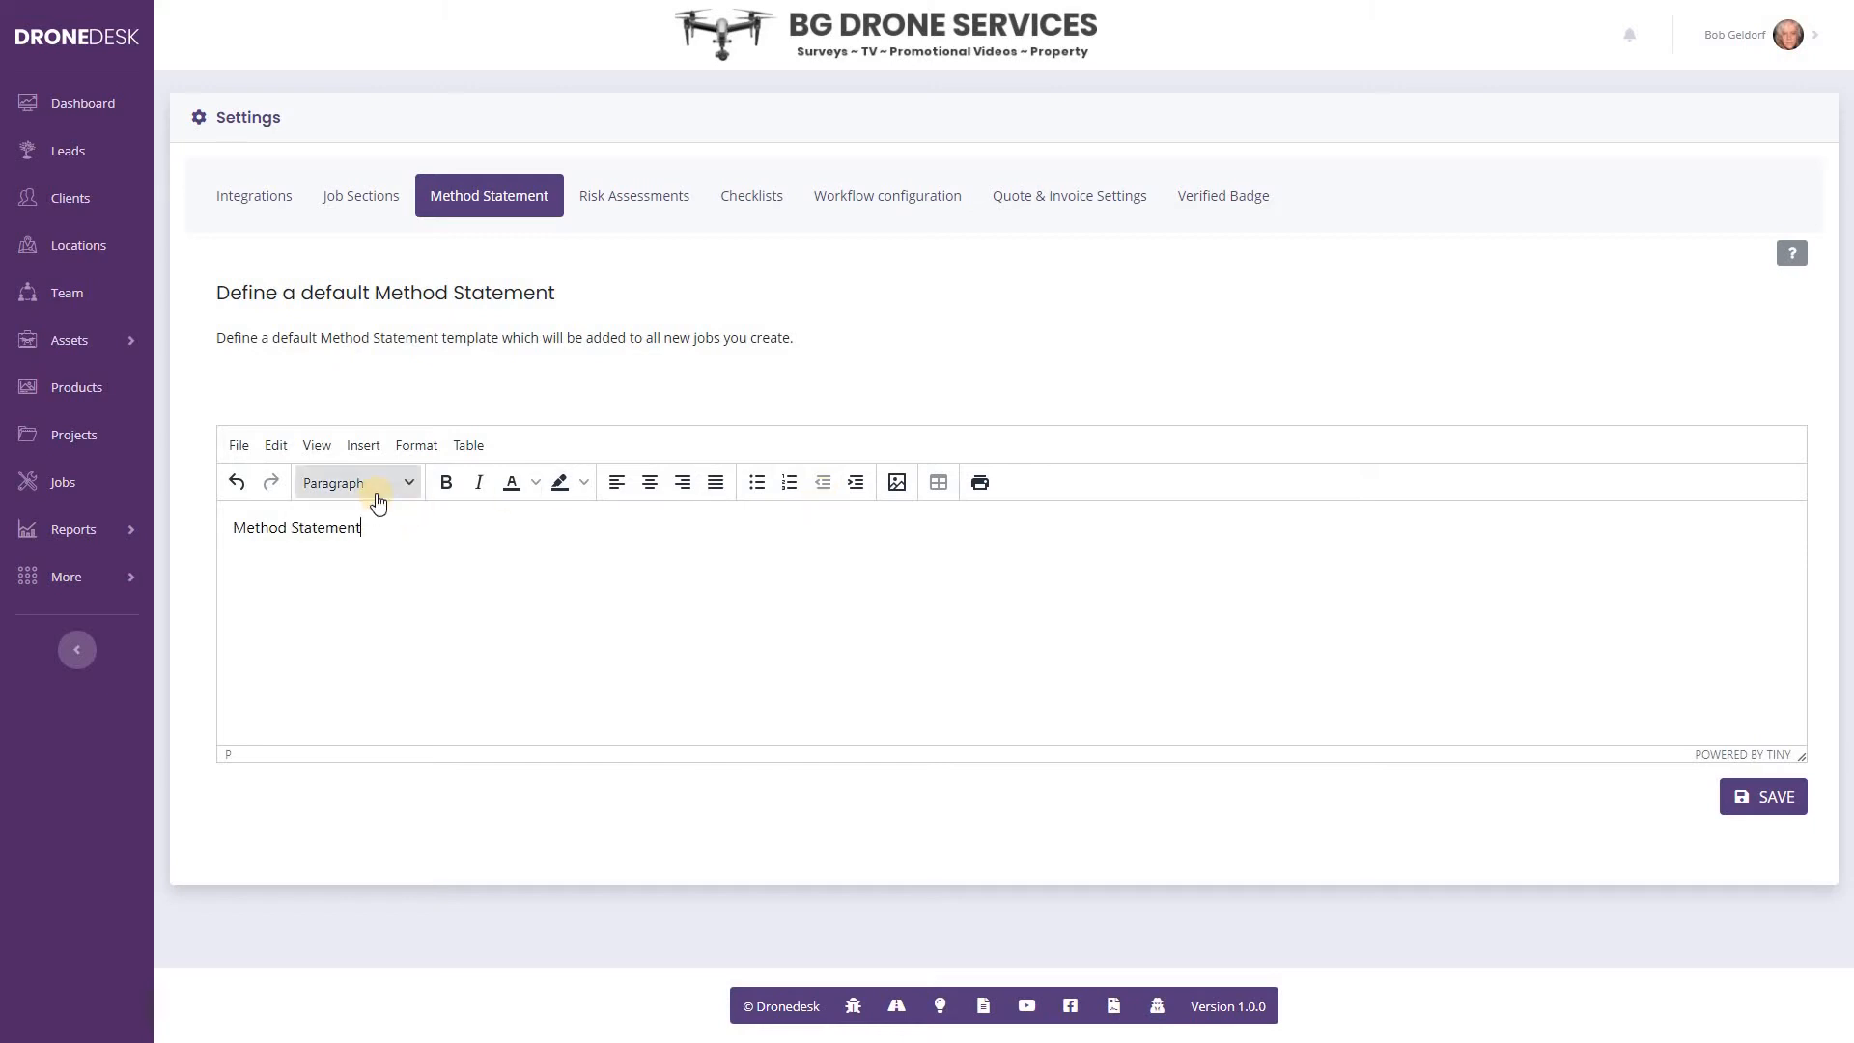
click(354, 483)
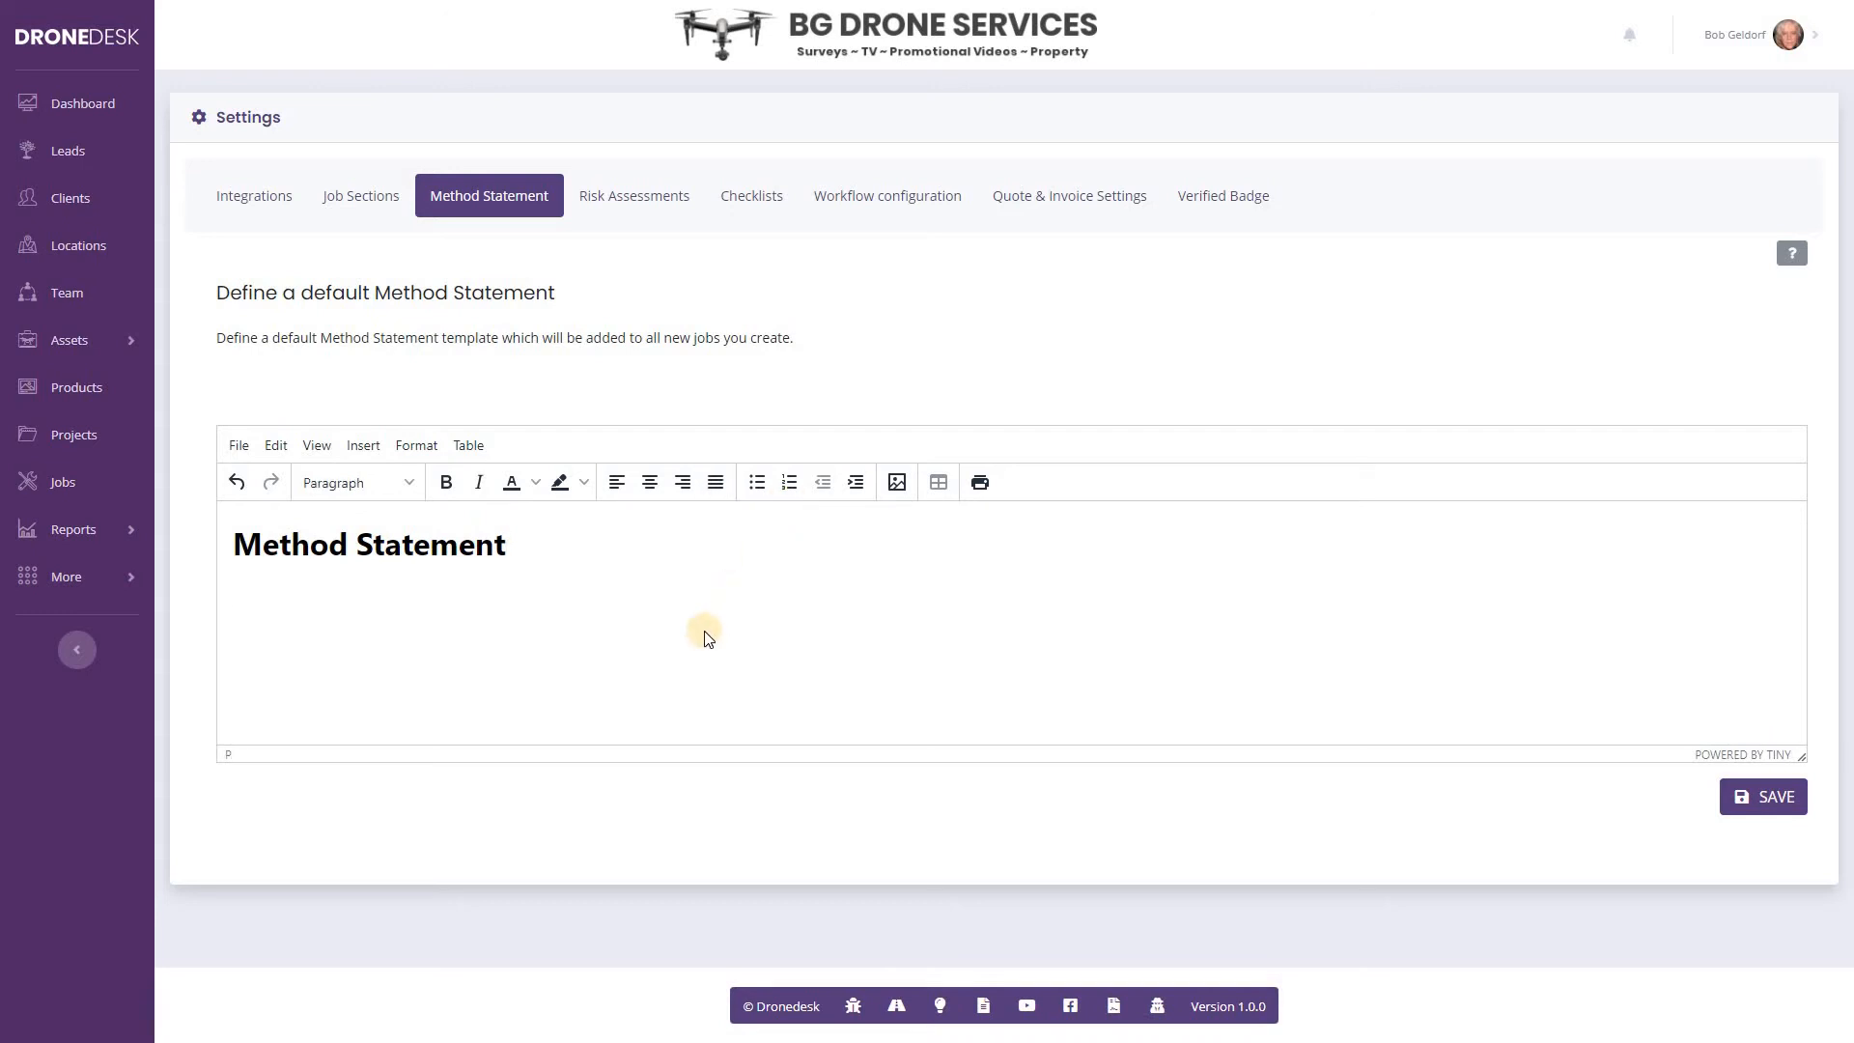
click(233, 595)
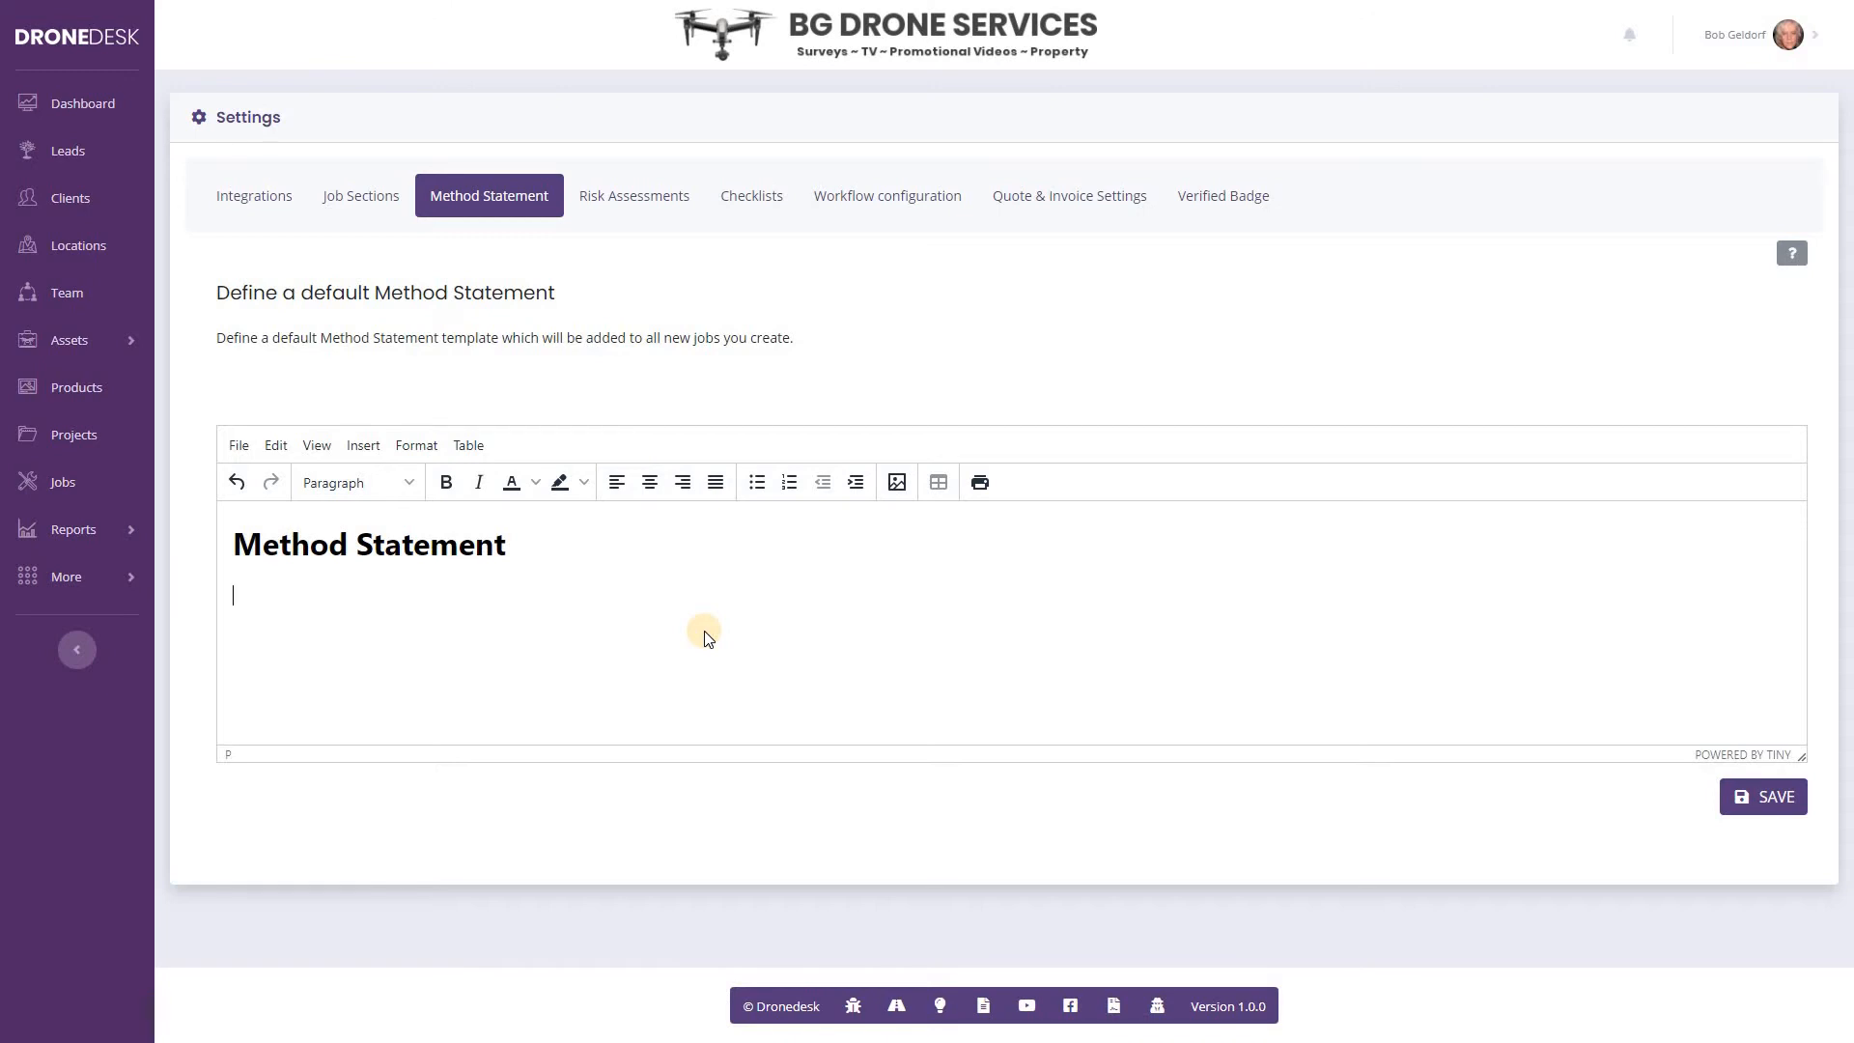
Step: Add the line 'This is how we do it.' and a bulleted 'This is a bullet list'
text(This is)
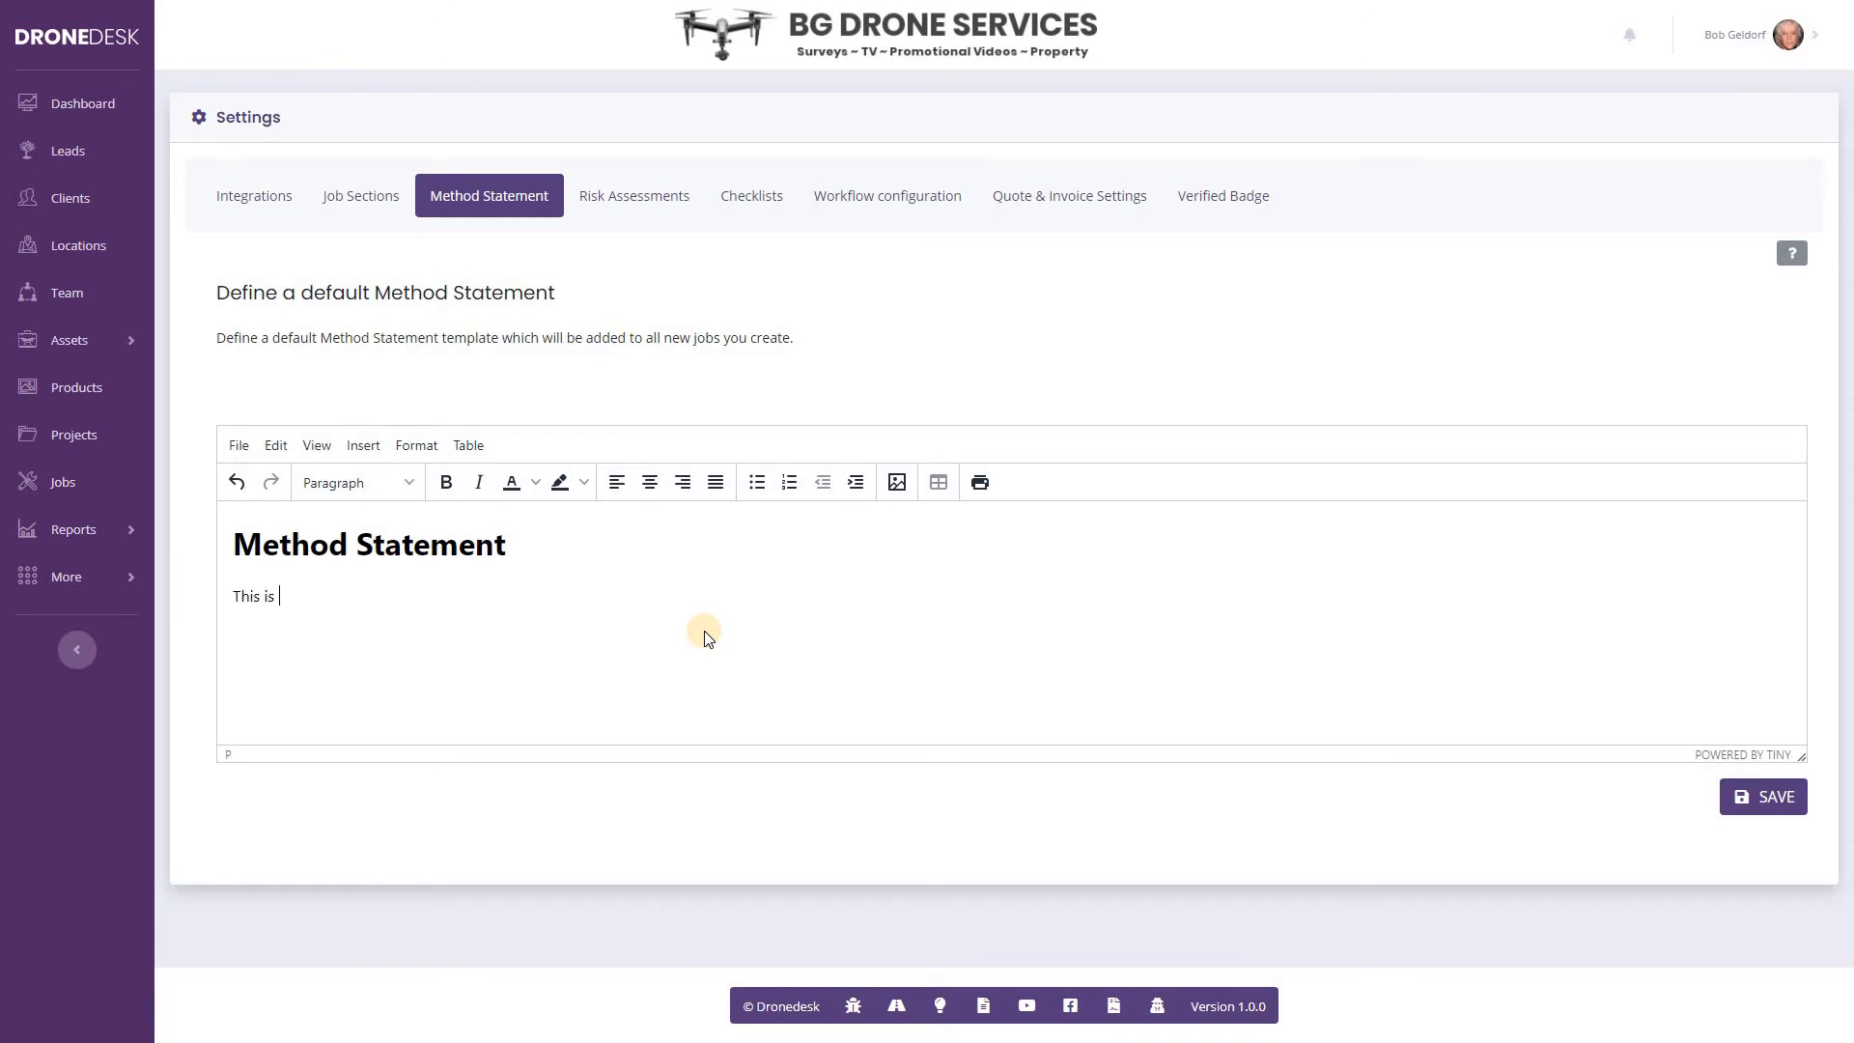
text(how we do it.)
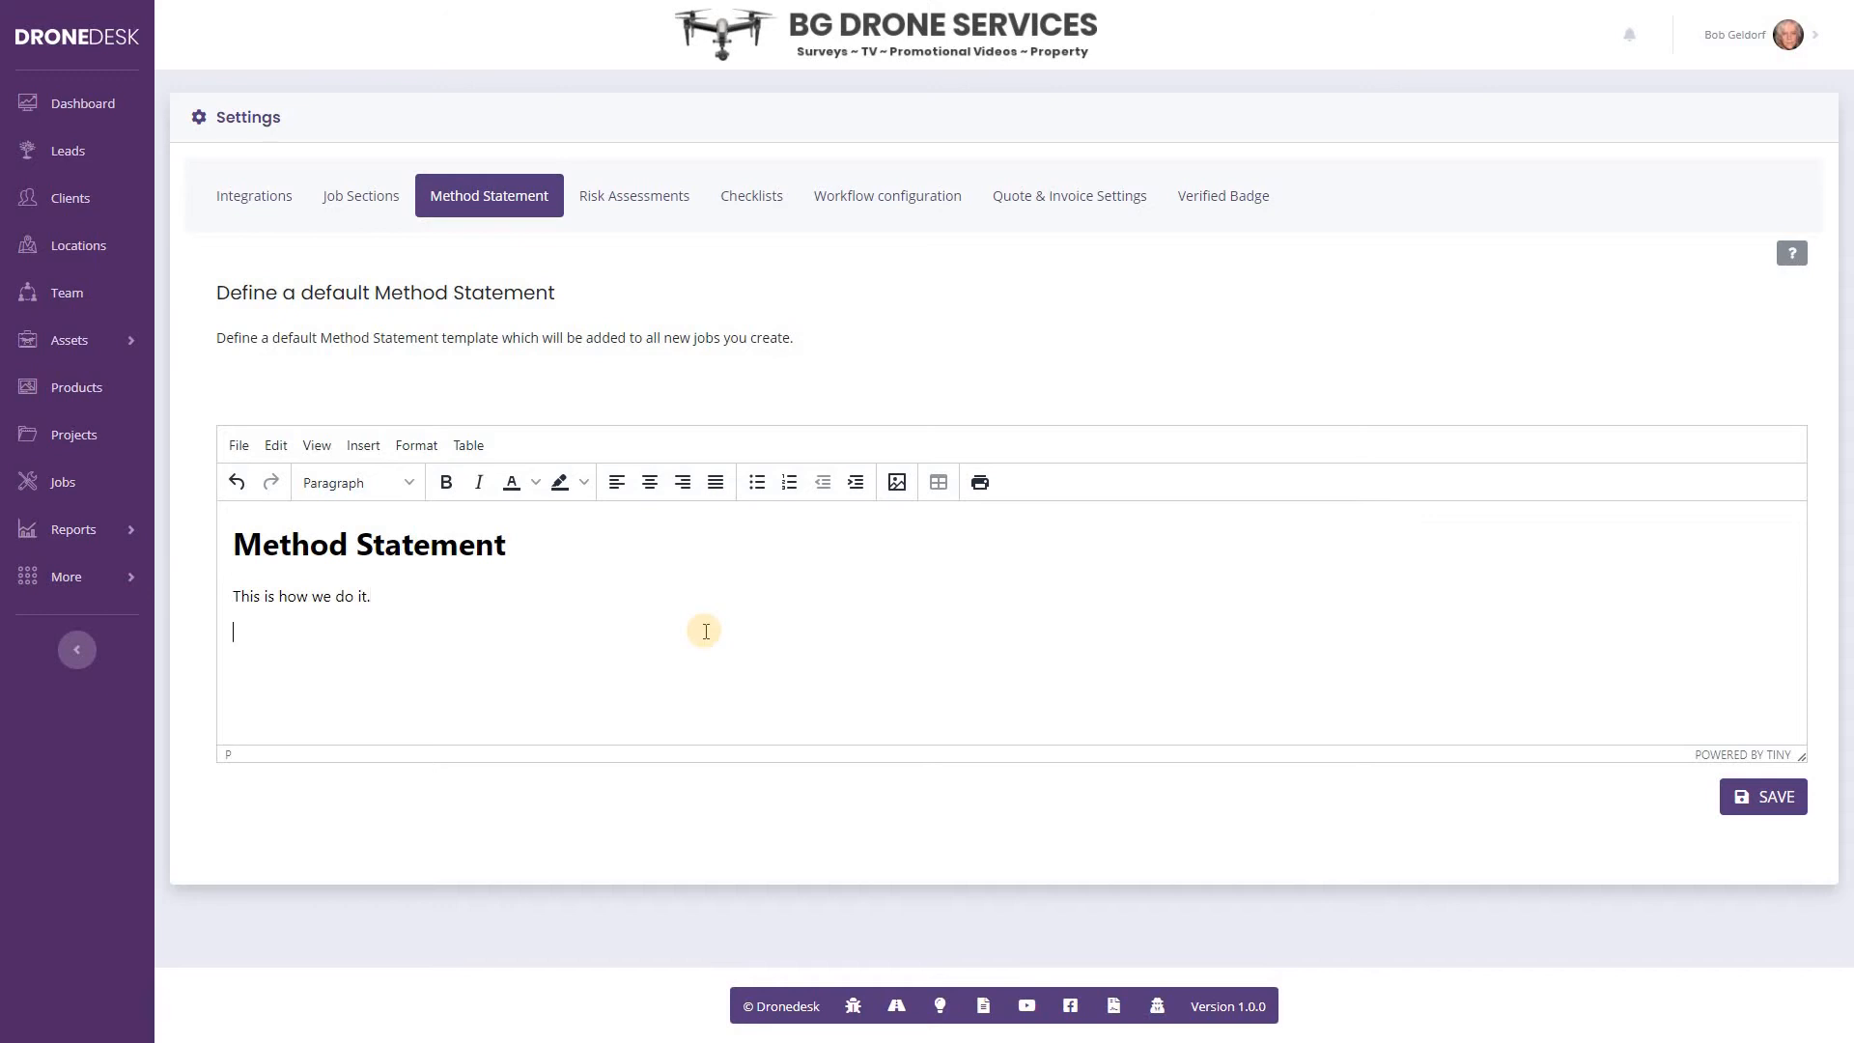
text(This is a bullet list)
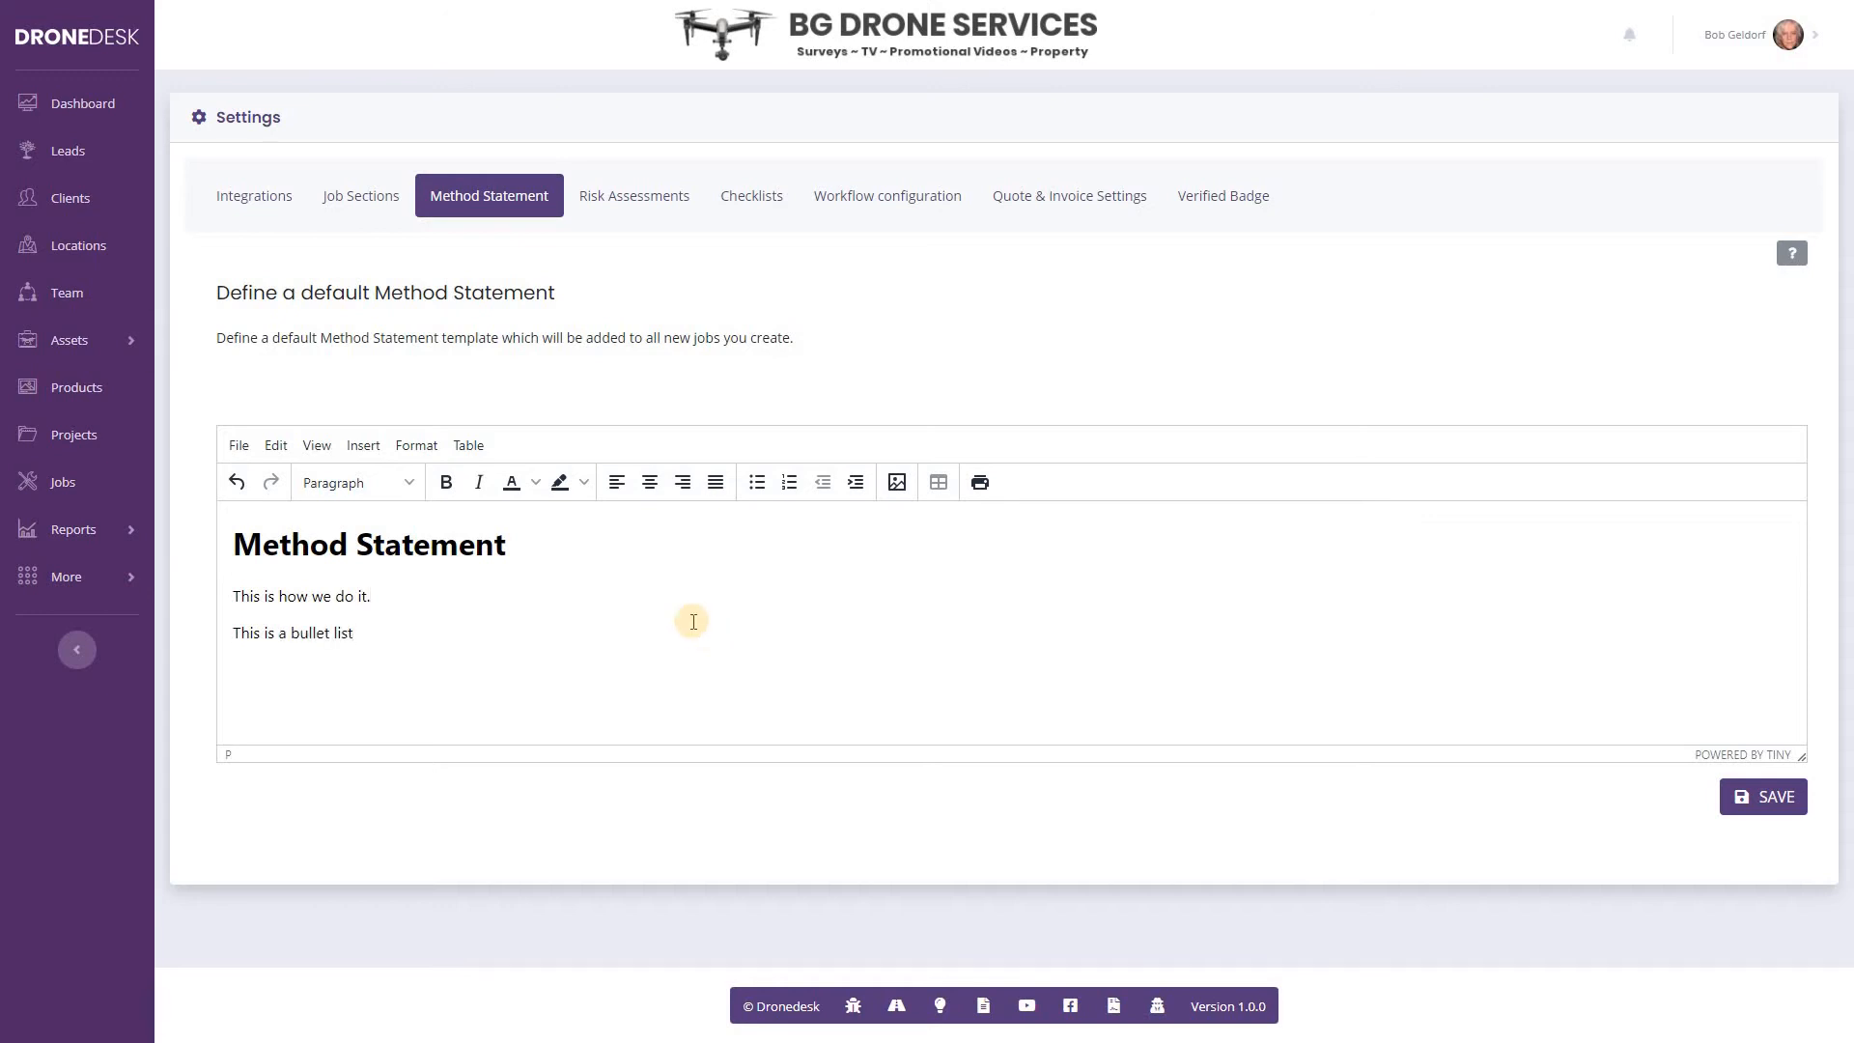
click(755, 481)
text(And this is a sub heading)
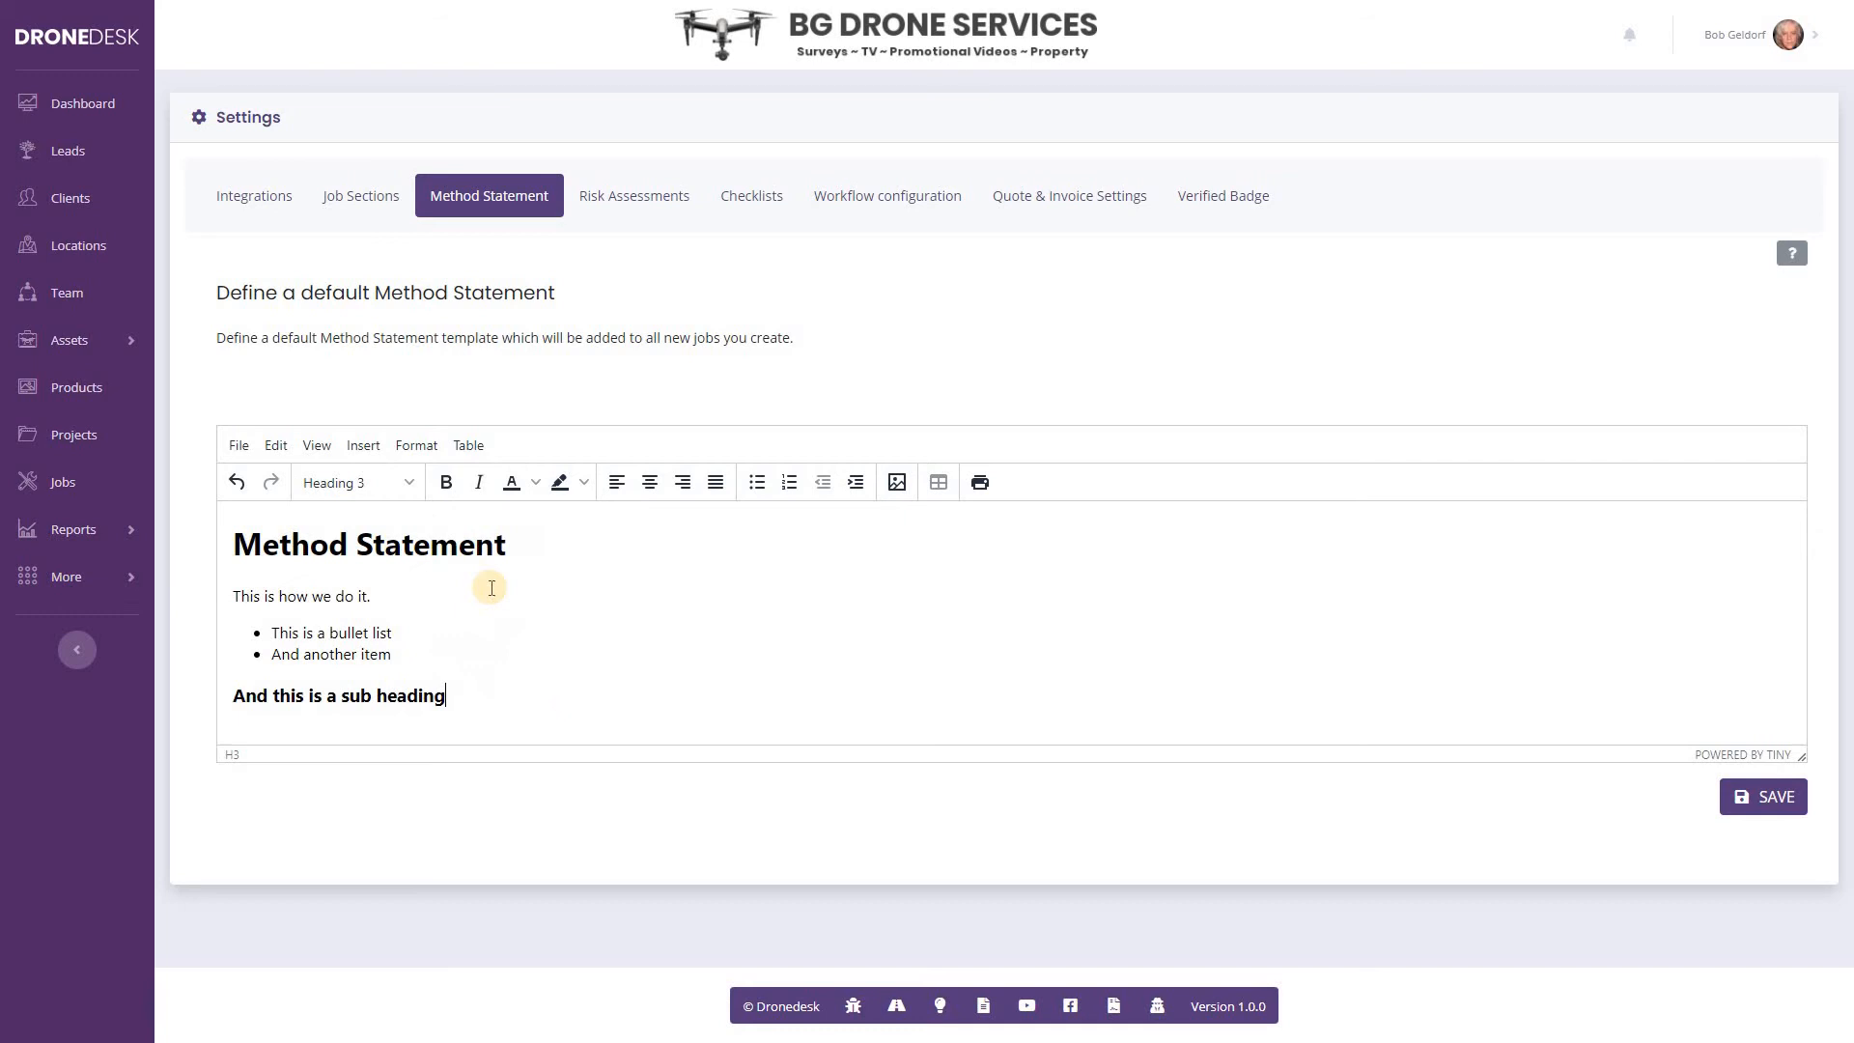
click(468, 444)
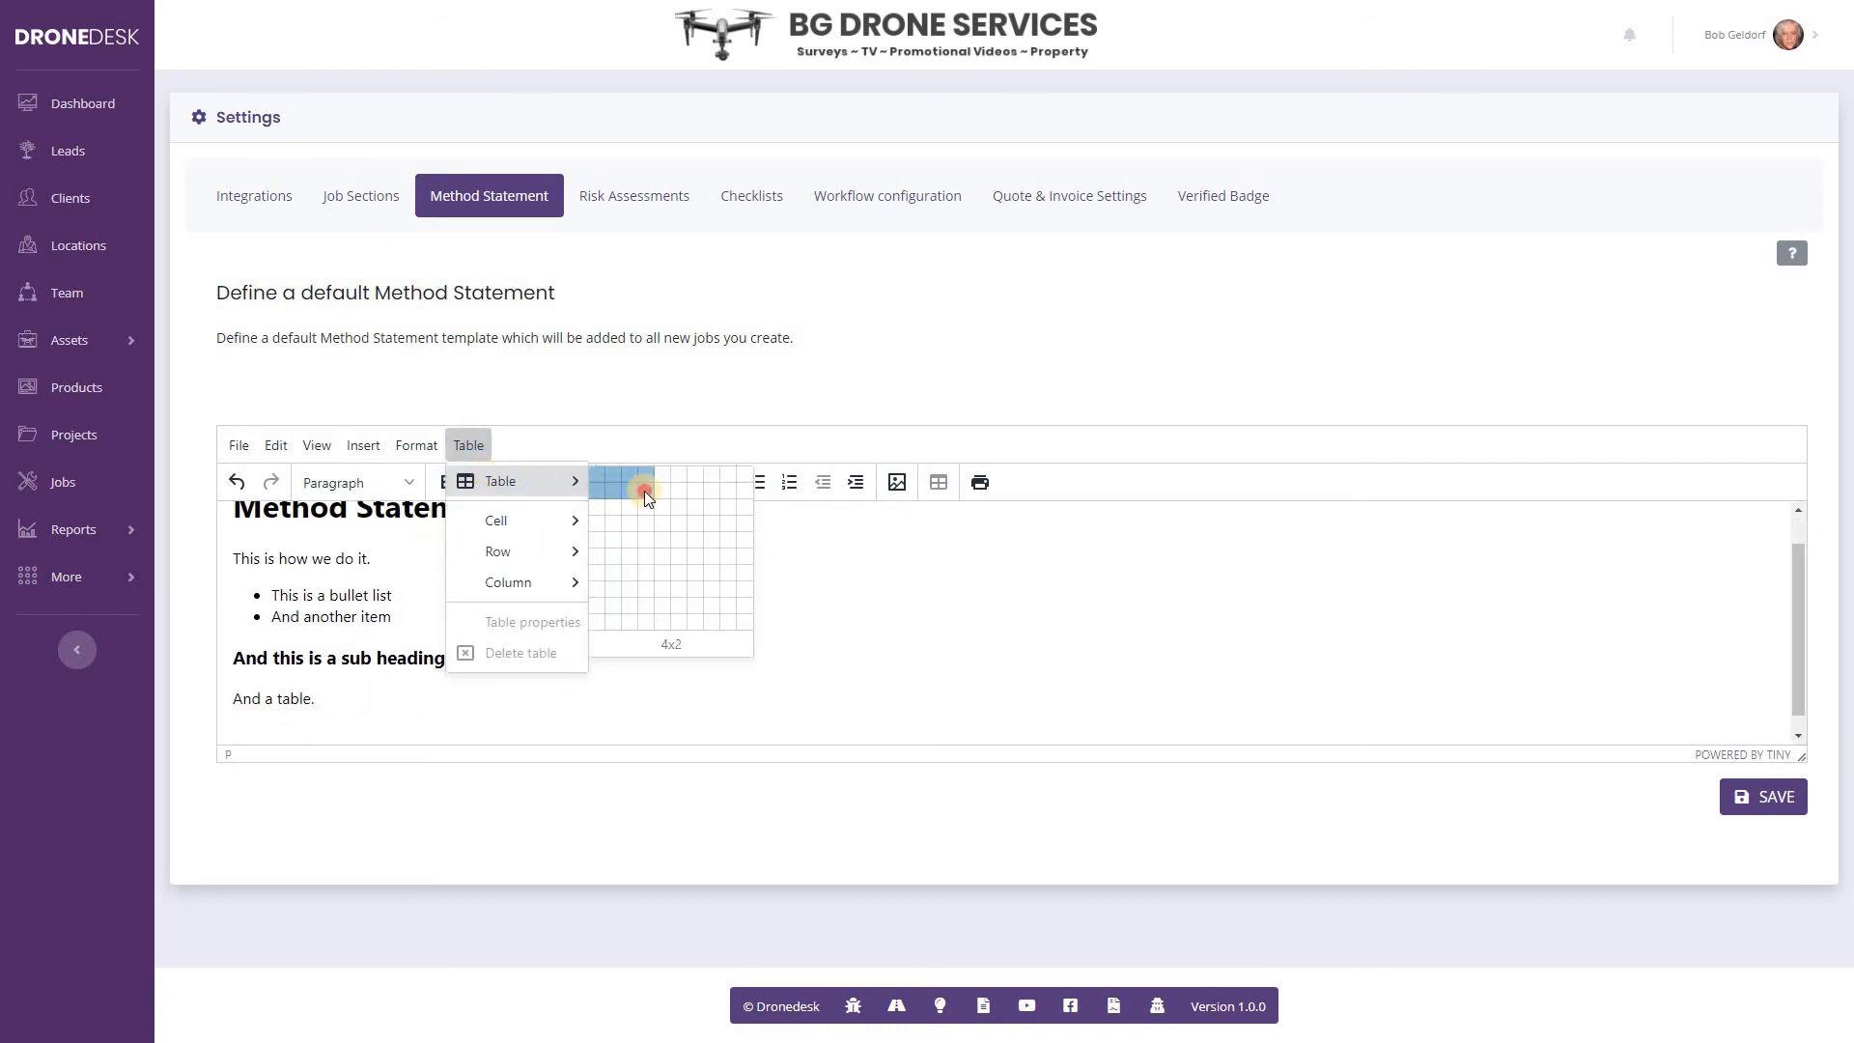
Step: Insert a 4x2 table into the template, then choose Manage Job for Test MS
click(643, 490)
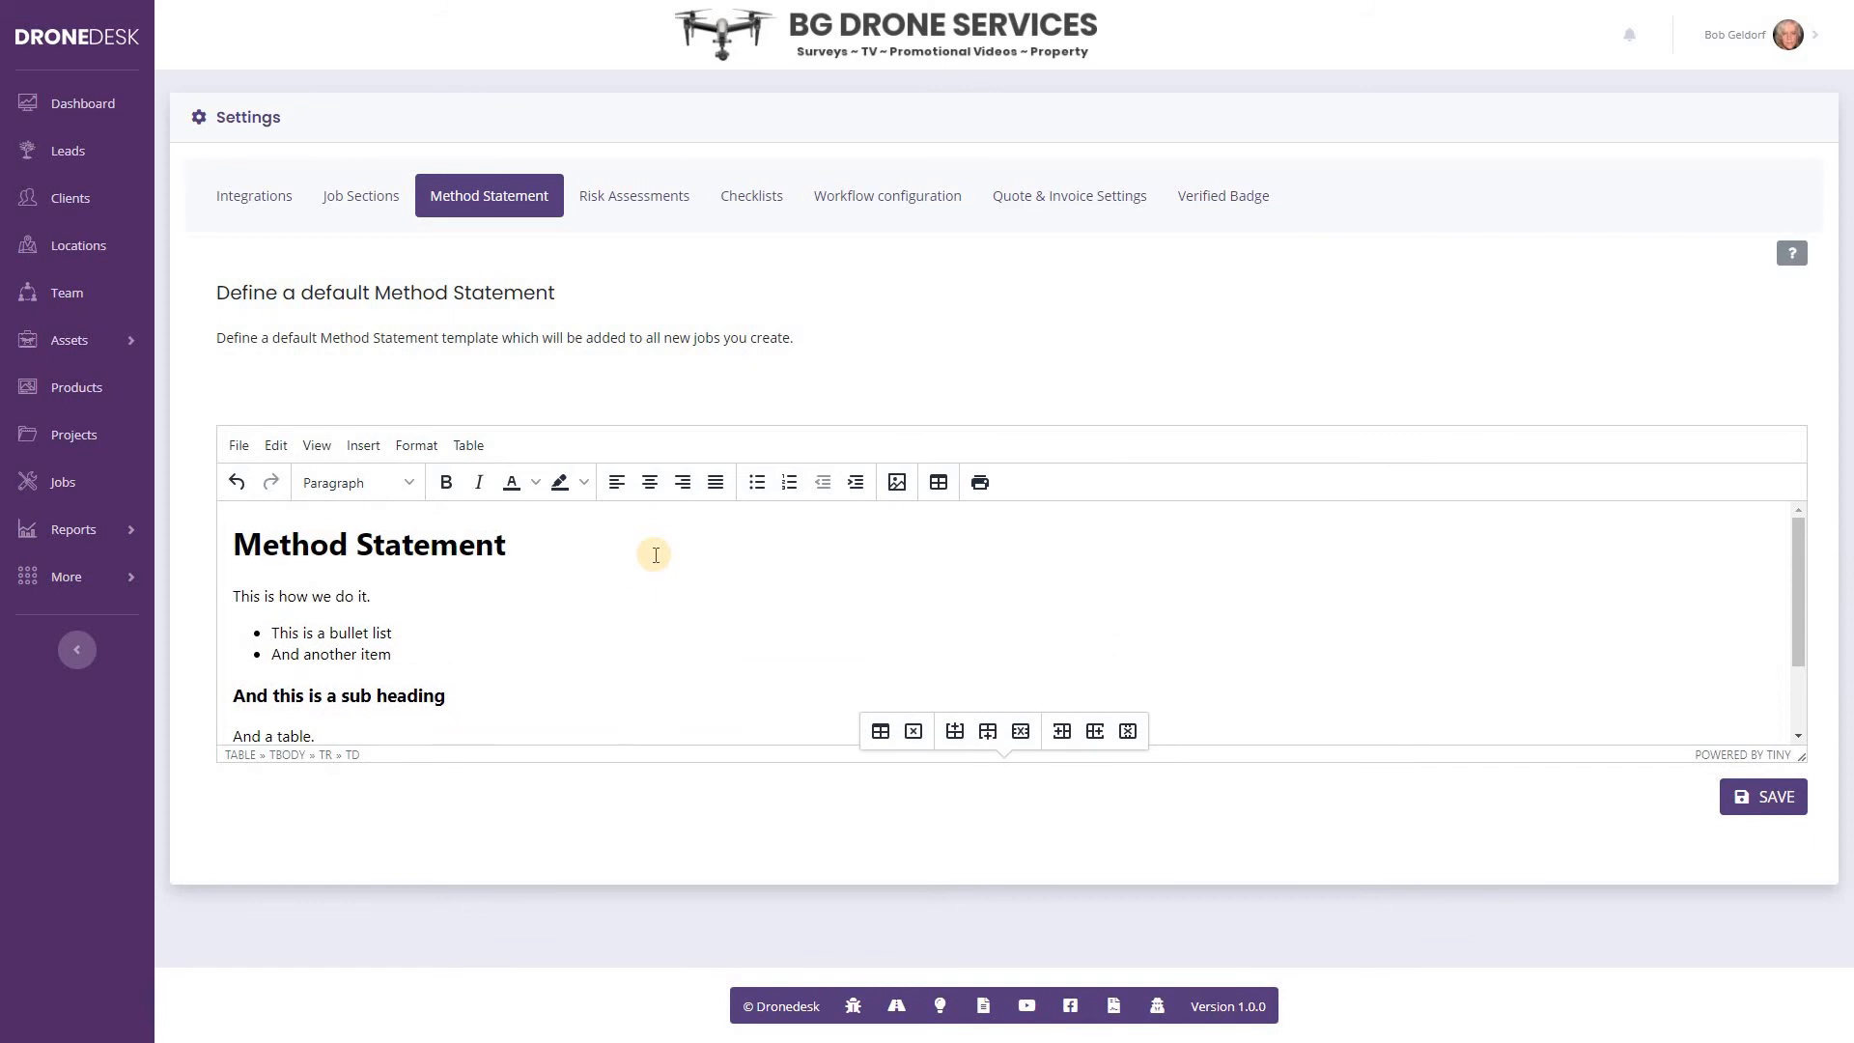
scroll(down, 3)
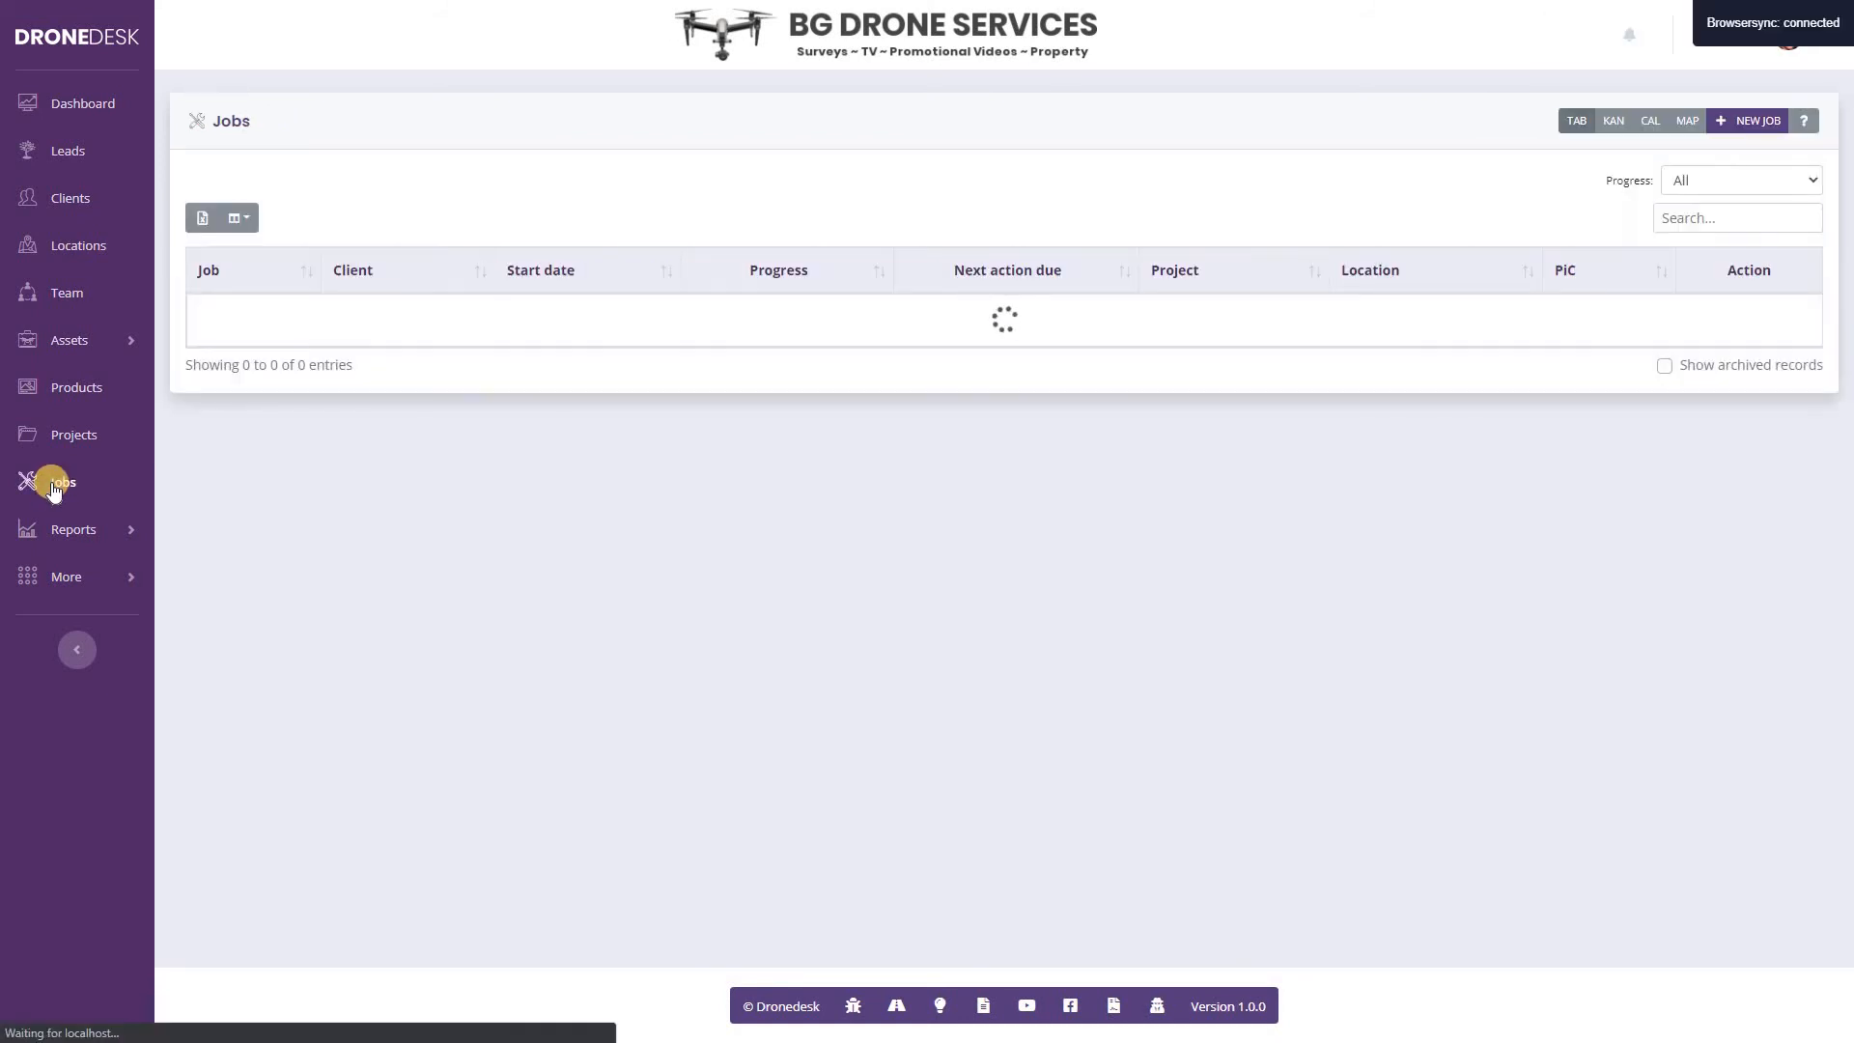
click(52, 485)
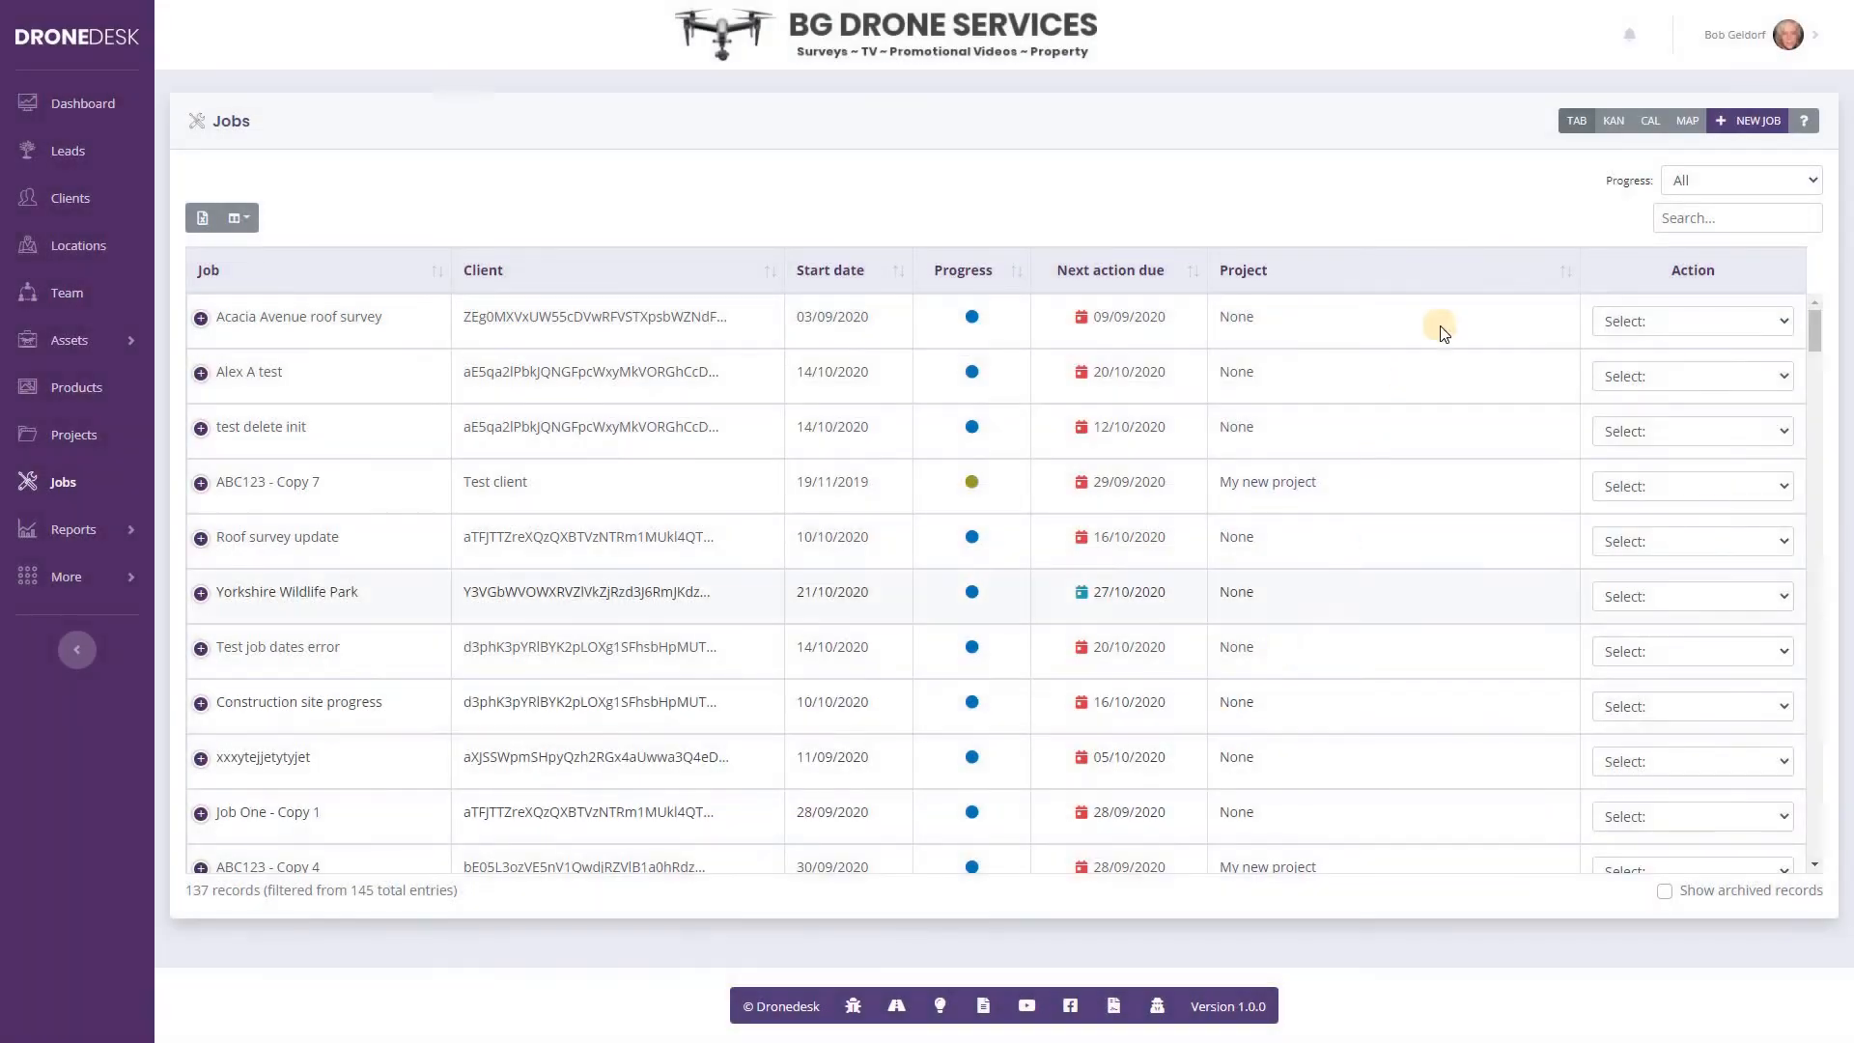
scroll(down, 3)
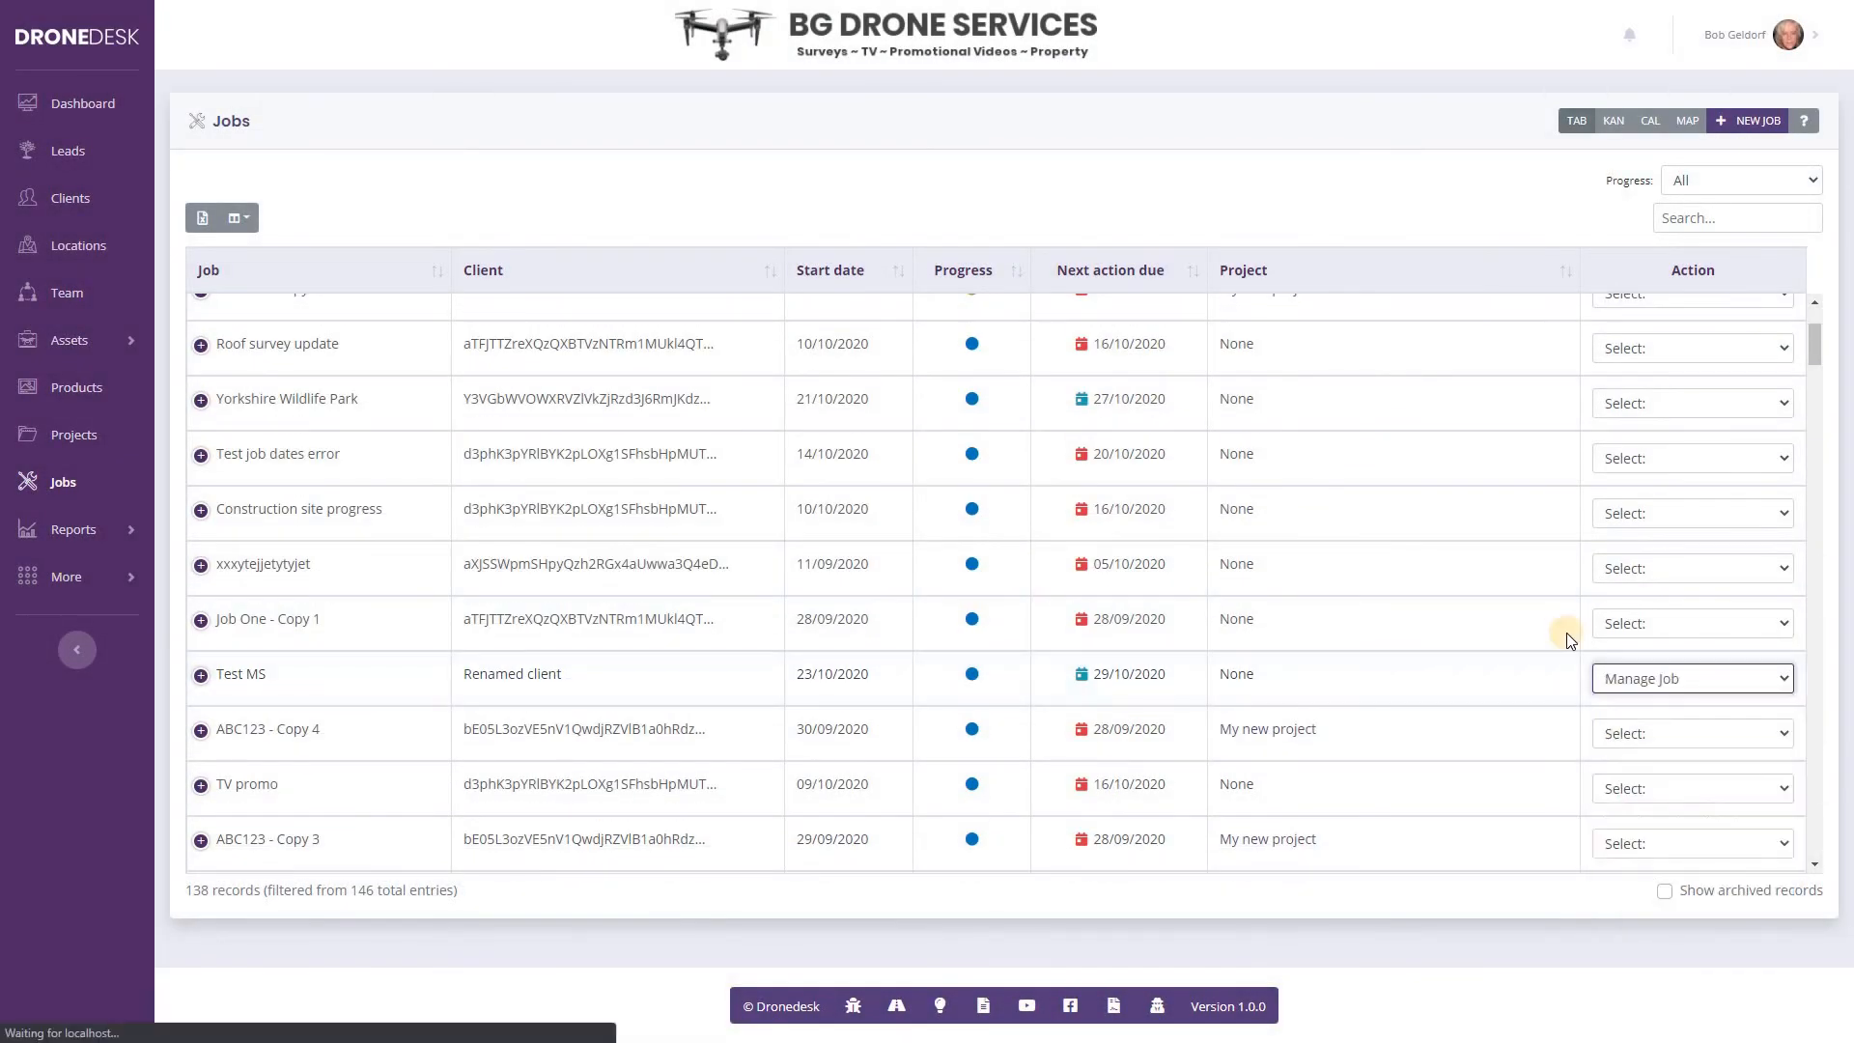
click(1691, 677)
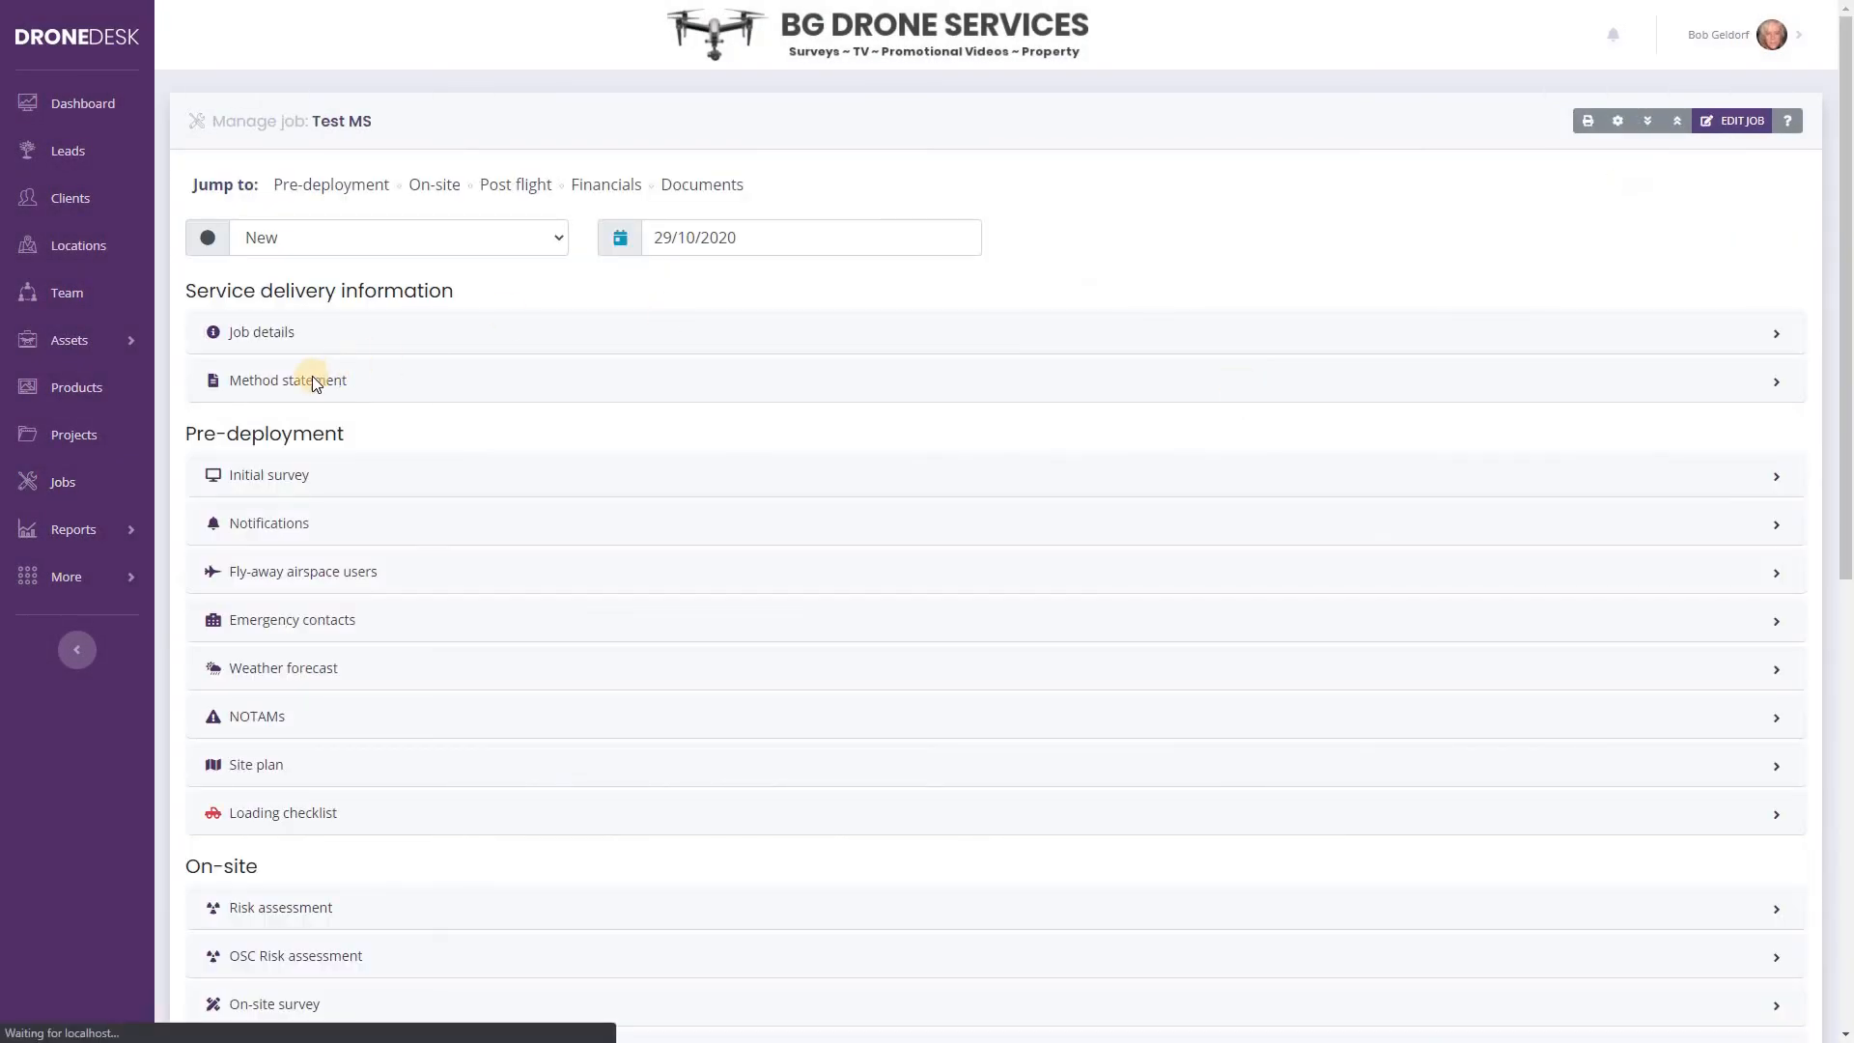
Step: Expand Test MS's prefilled method statement, cancel the print preview, and click into the editor
click(287, 380)
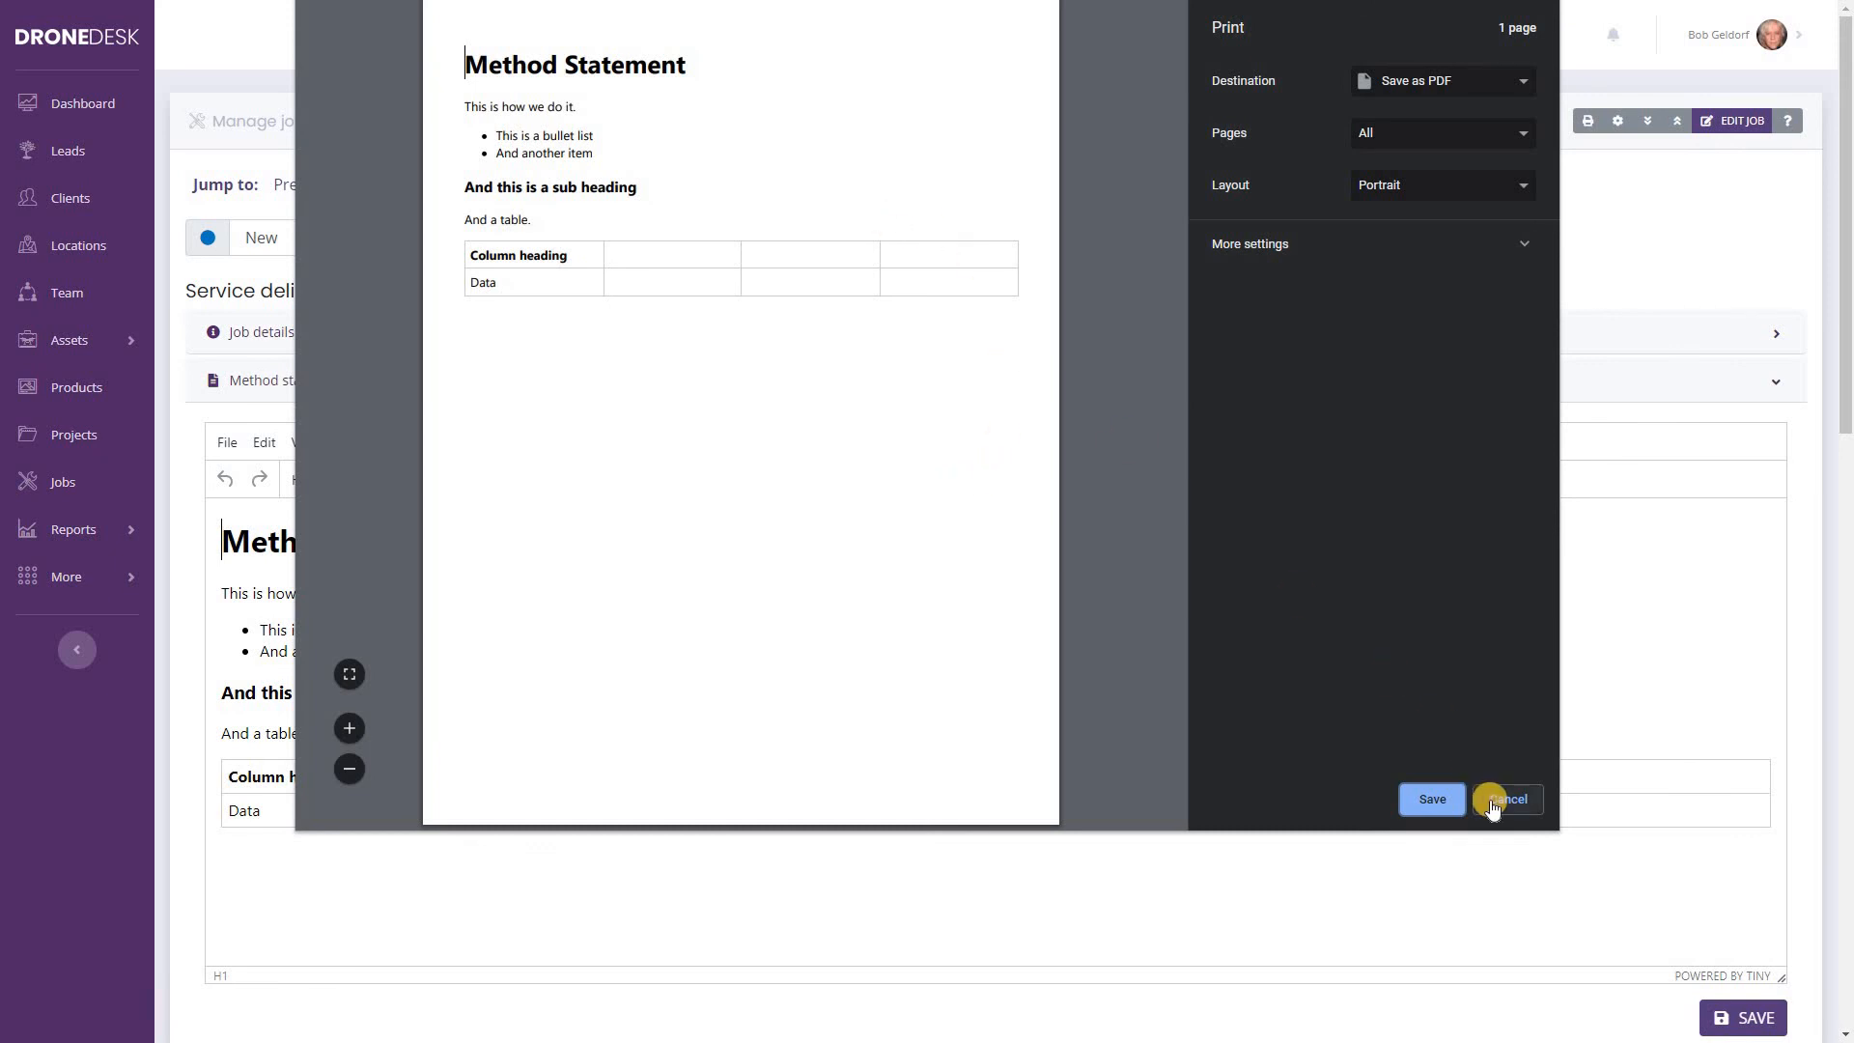
click(1510, 800)
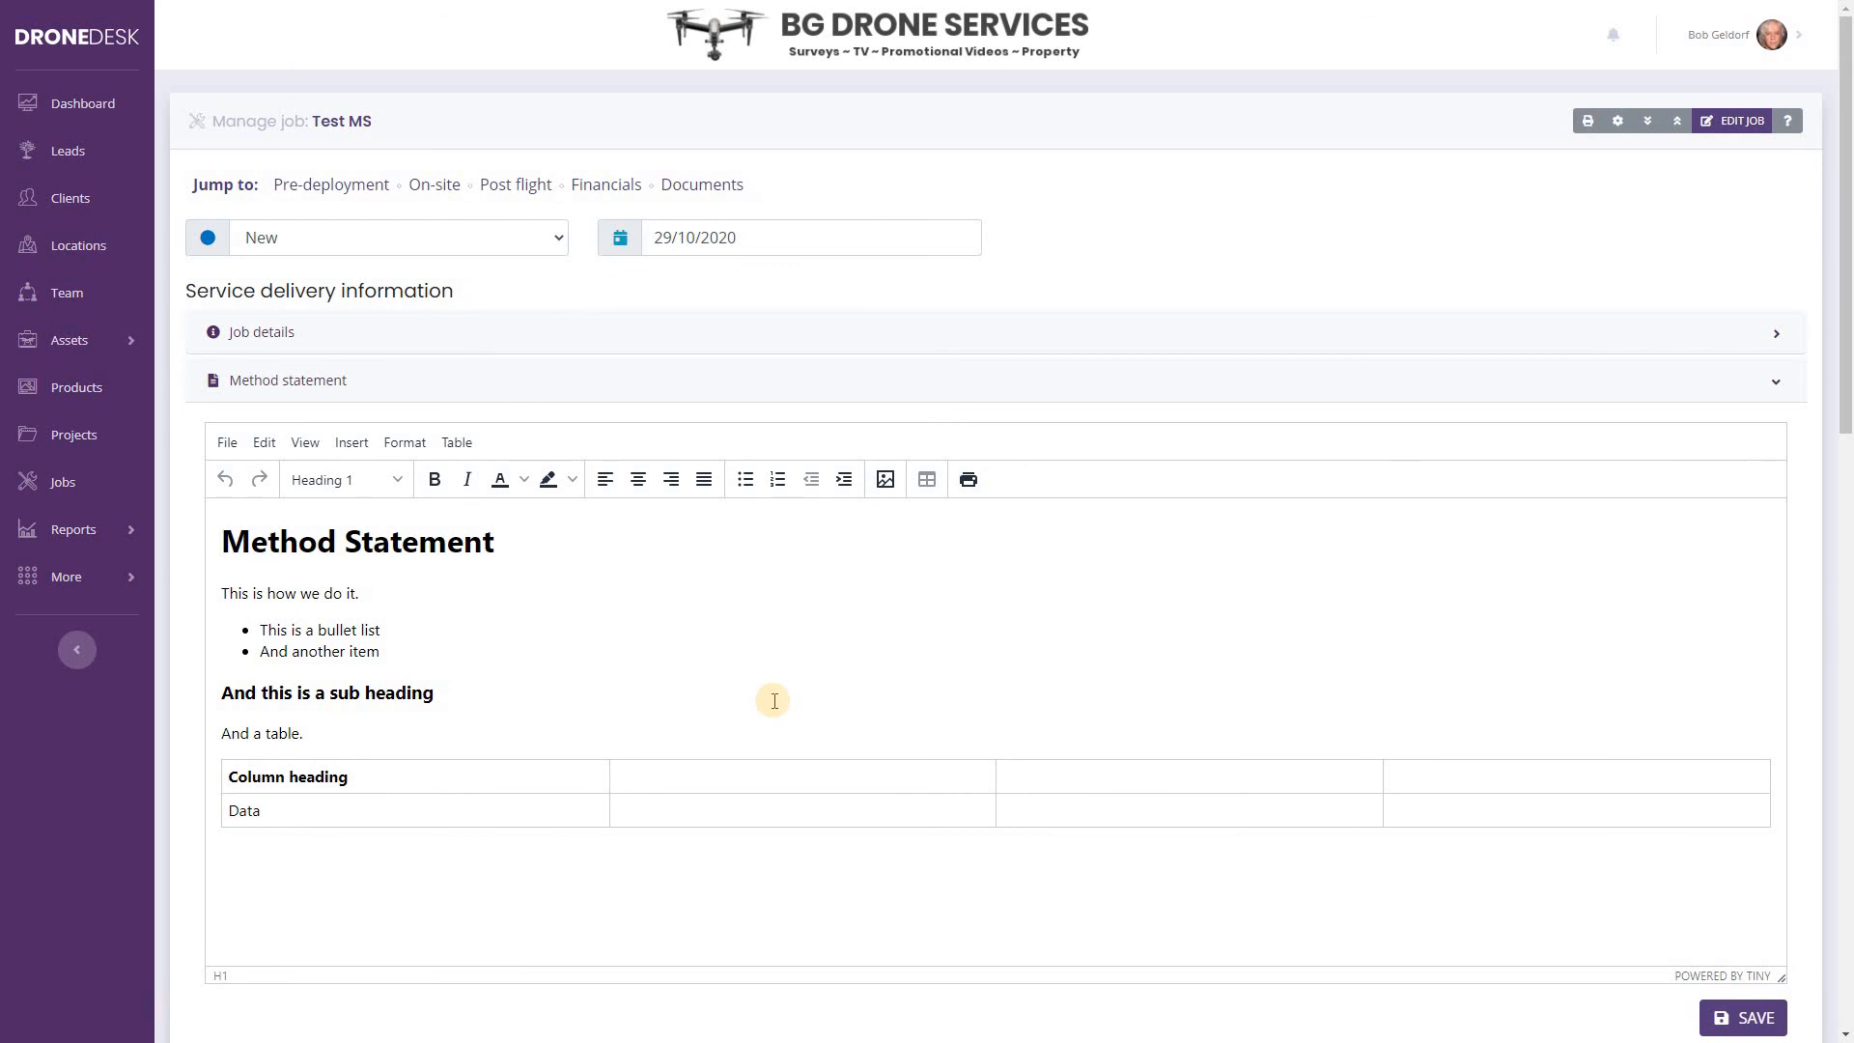
click(222, 541)
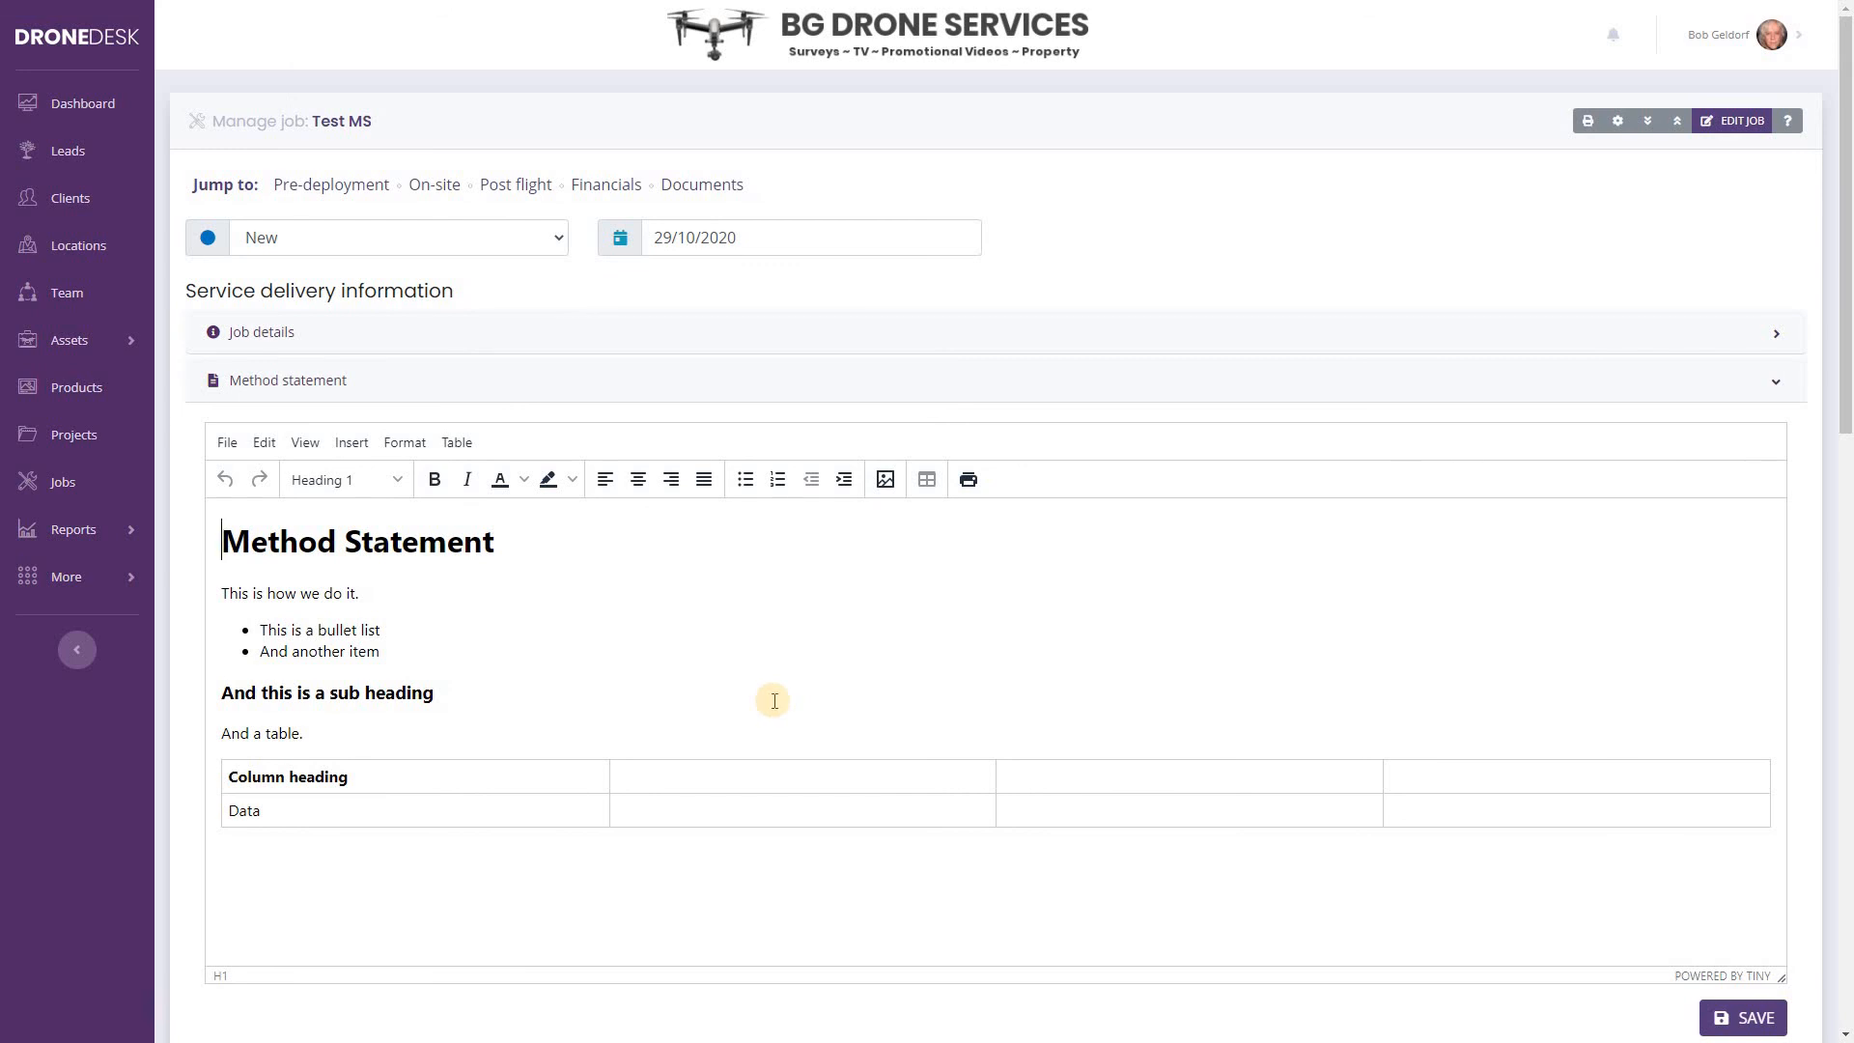